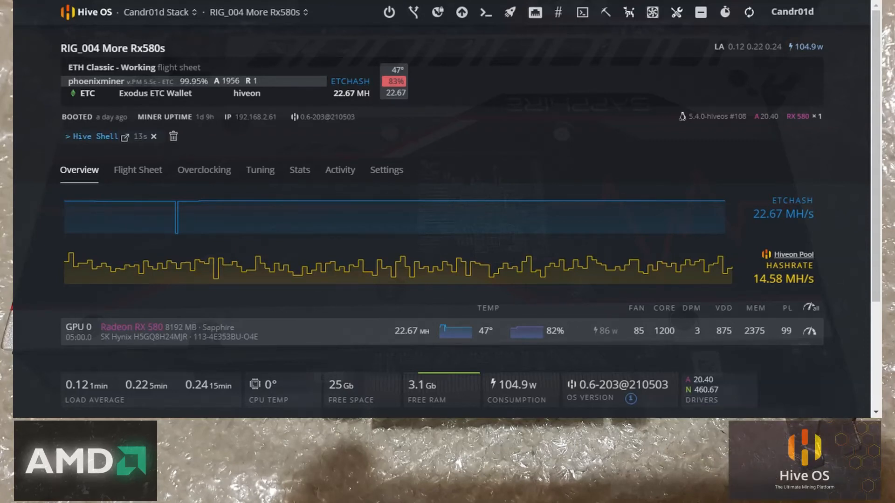
In RIG_004's Hive Shell, run 'miner status' and then 'miner stop' on phoenixminer.
left_click(255, 12)
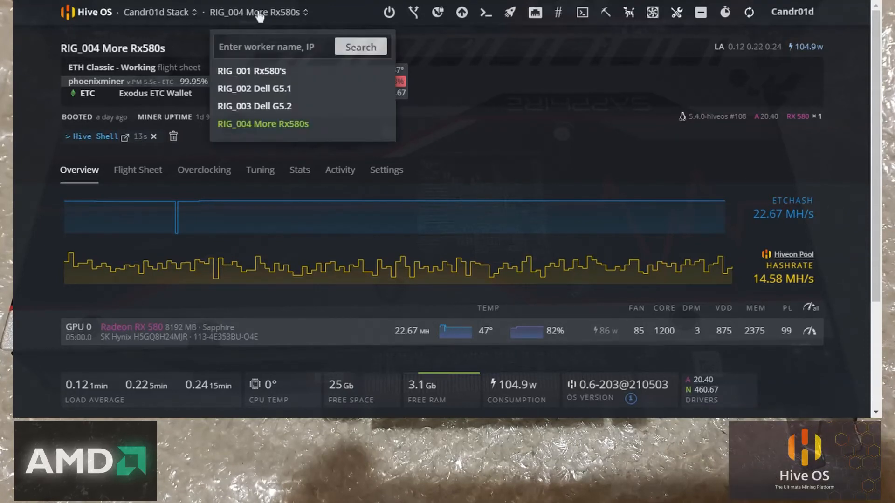
mouse_move(388, 191)
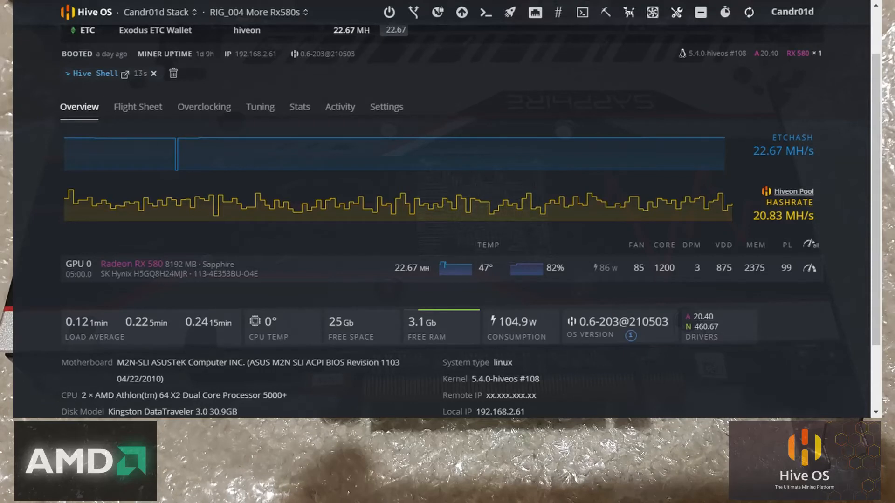
mouse_move(321, 275)
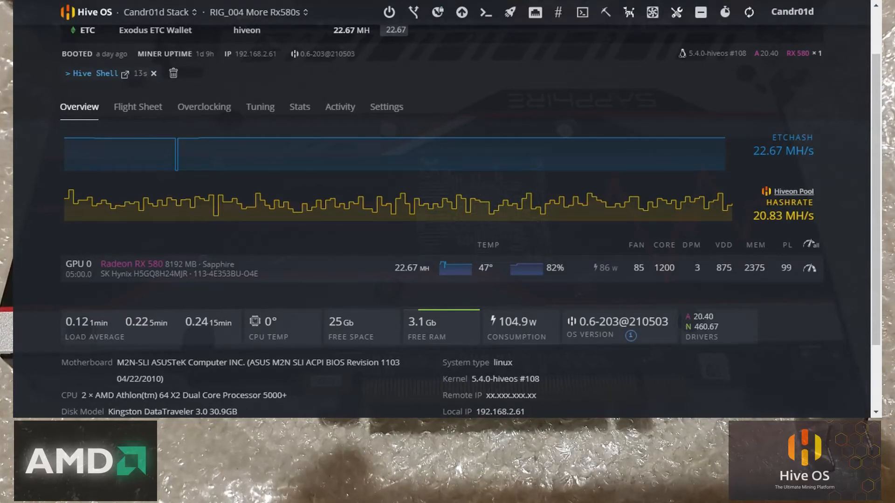
mouse_move(302, 187)
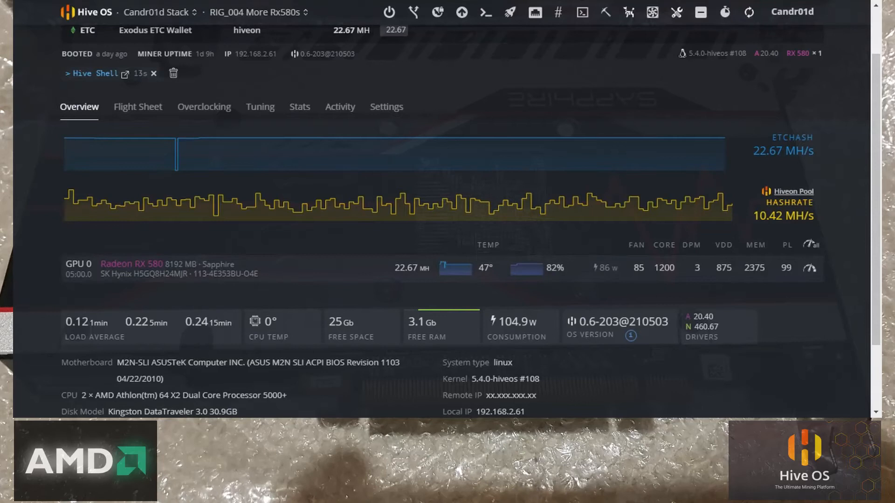
mouse_move(288, 266)
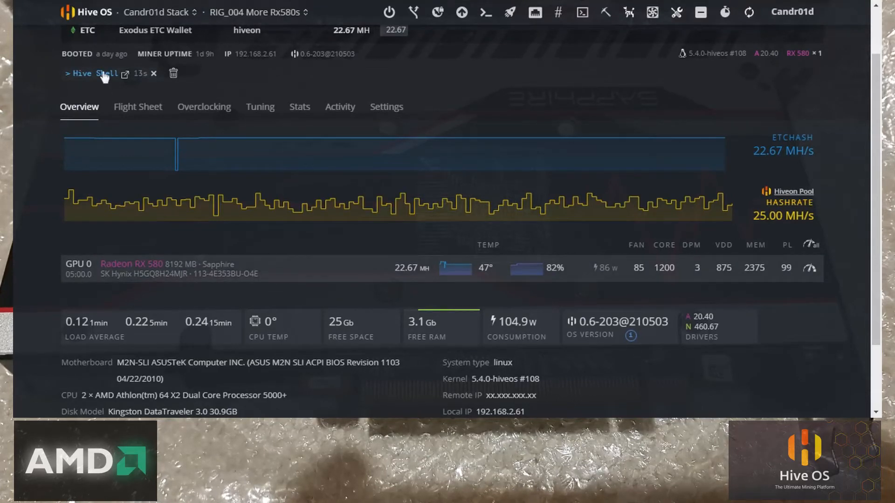
left_click(92, 73)
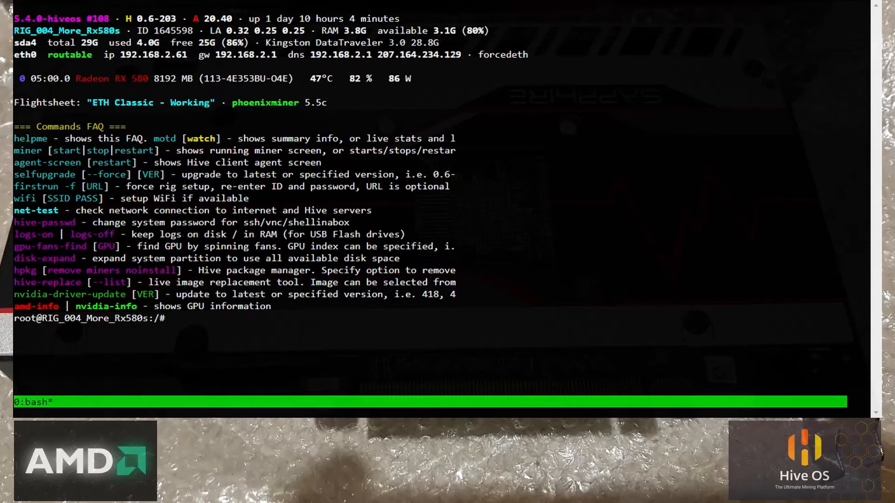
type("miner status")
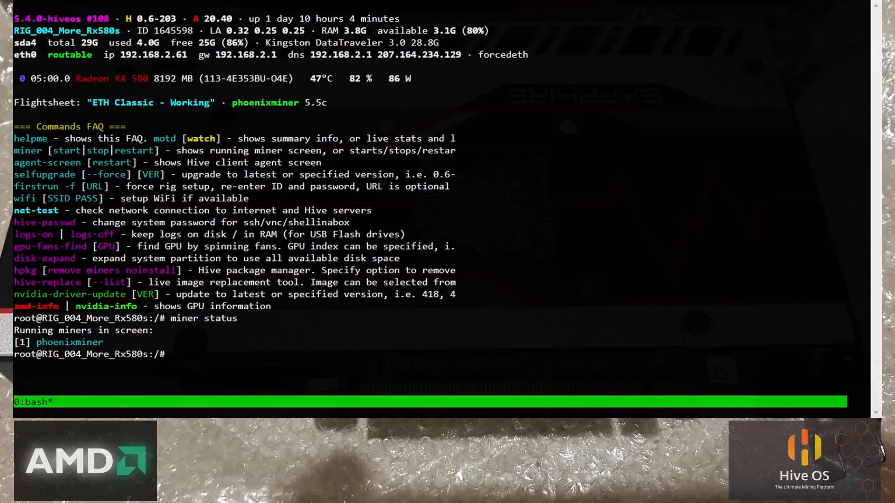
type("m")
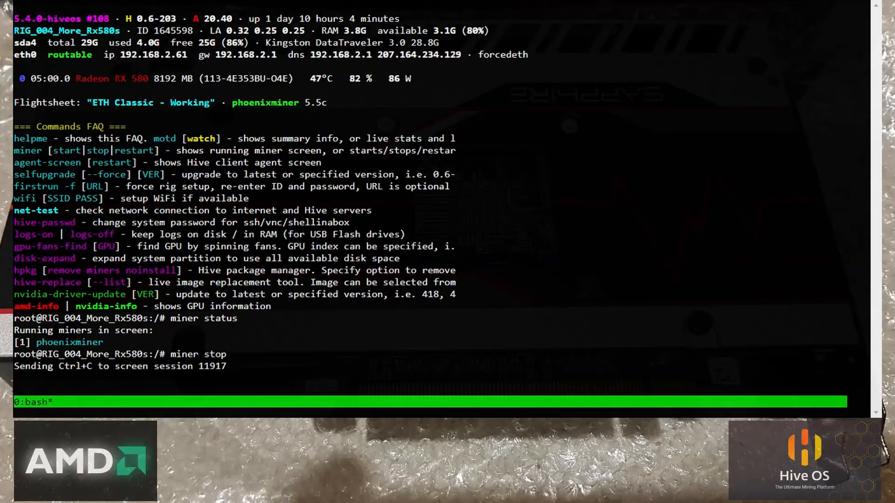
type("miner stop")
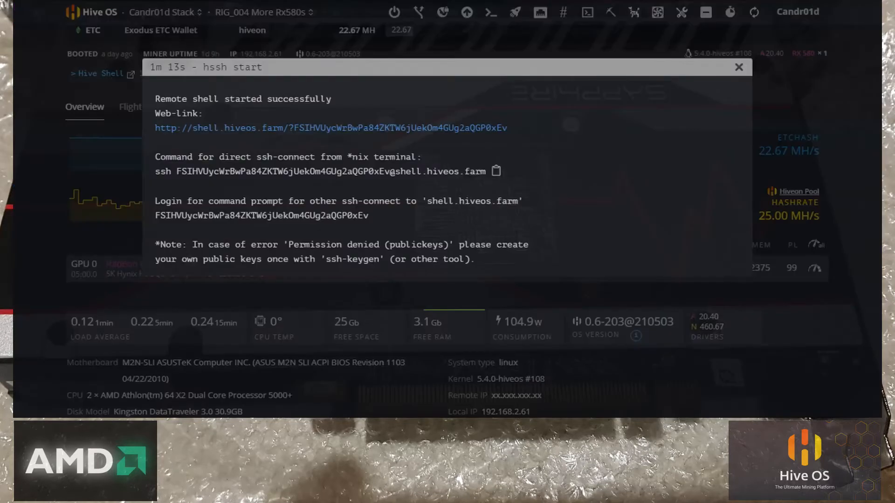
Dismiss the hssh start details and switch to RIG_004's Overclocking tab.
left_click(739, 67)
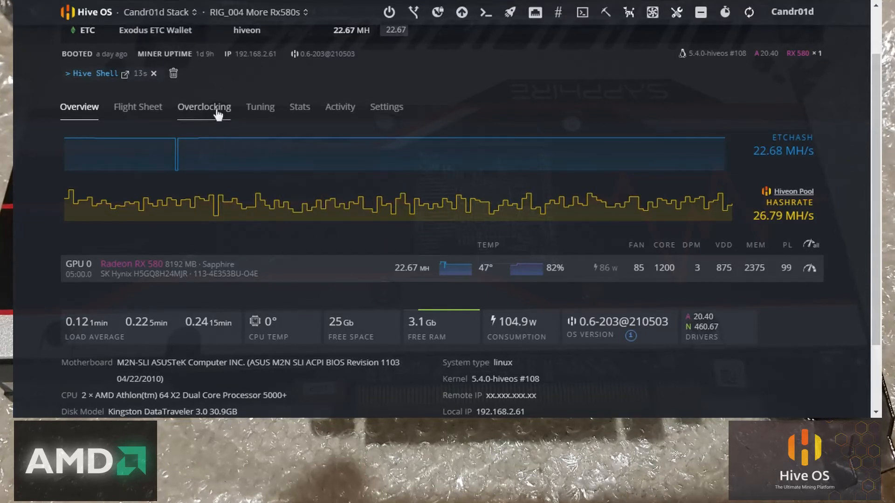
left_click(204, 107)
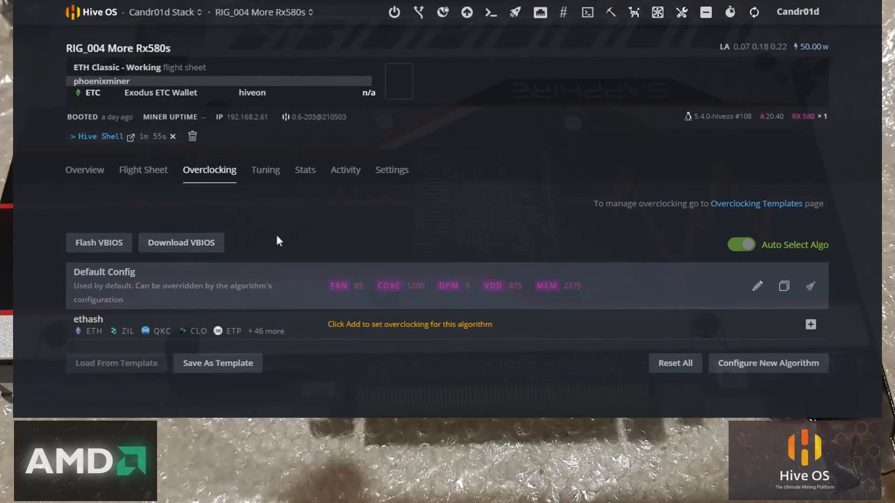
mouse_move(183, 260)
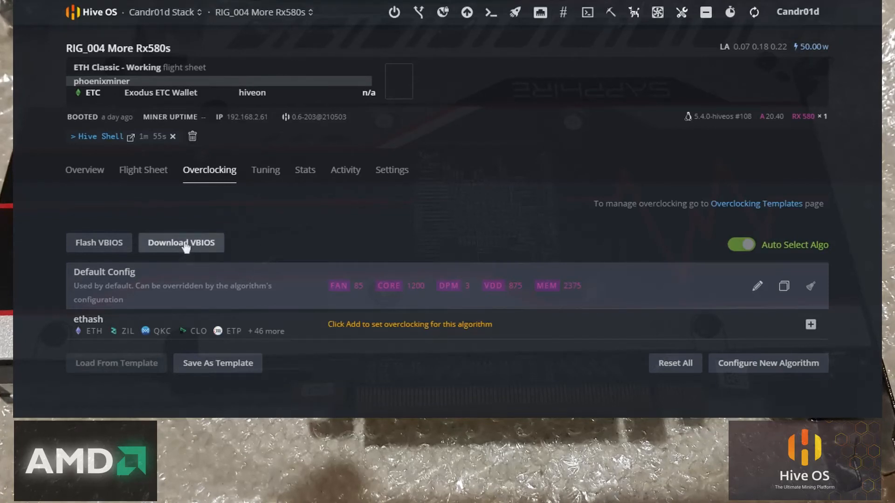
Download GPU 0's RX 580 VBIOS with 'Save to the farm's VBIOS storage' enabled.
left_click(181, 243)
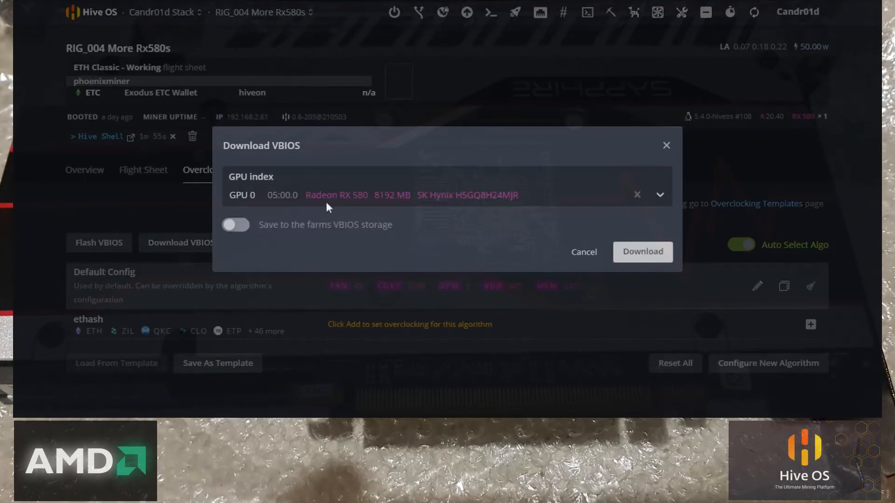
left_click(235, 224)
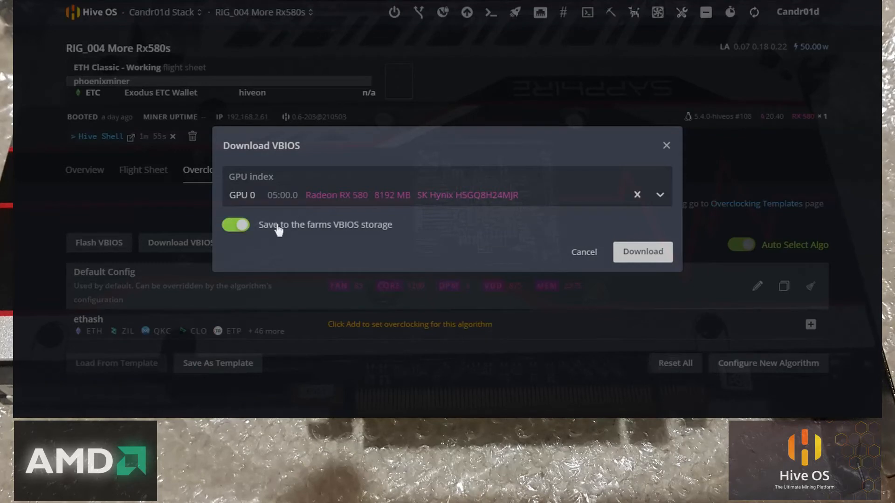
mouse_move(296, 231)
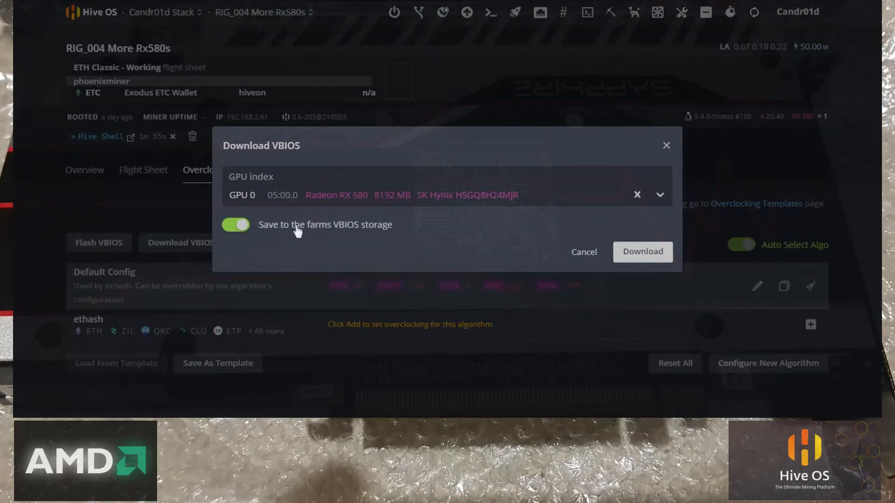
mouse_move(327, 233)
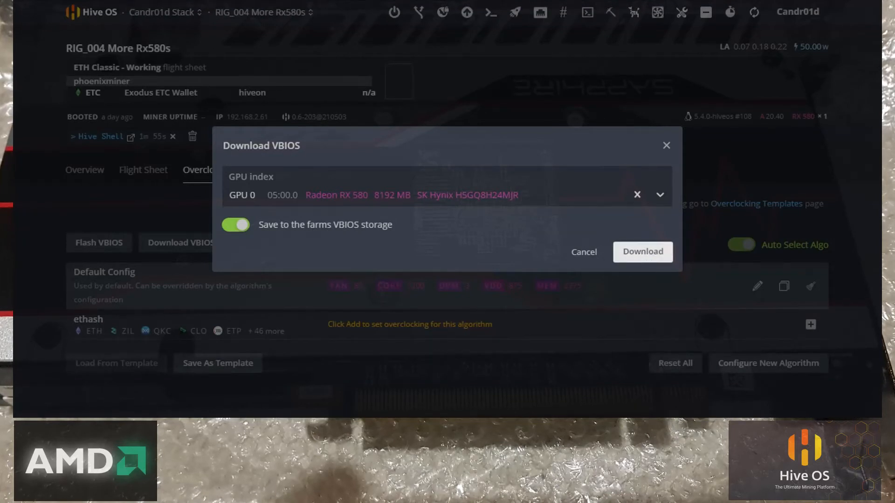
left_click(643, 251)
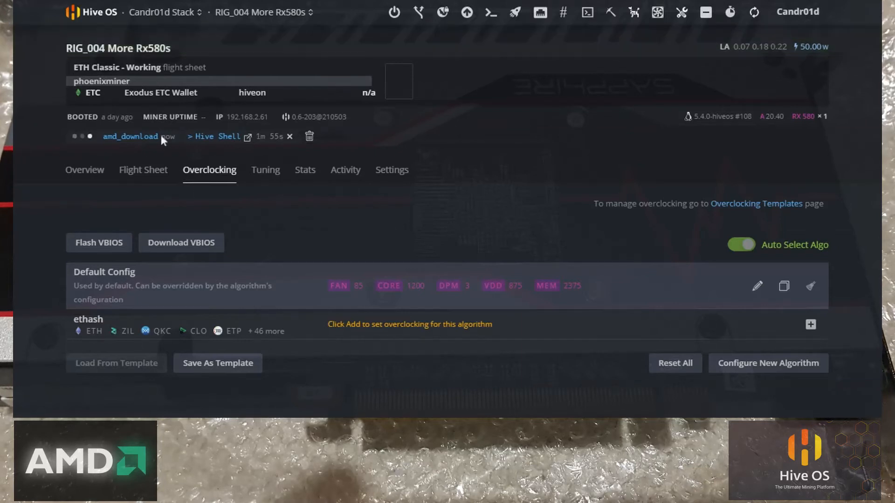
mouse_move(126, 156)
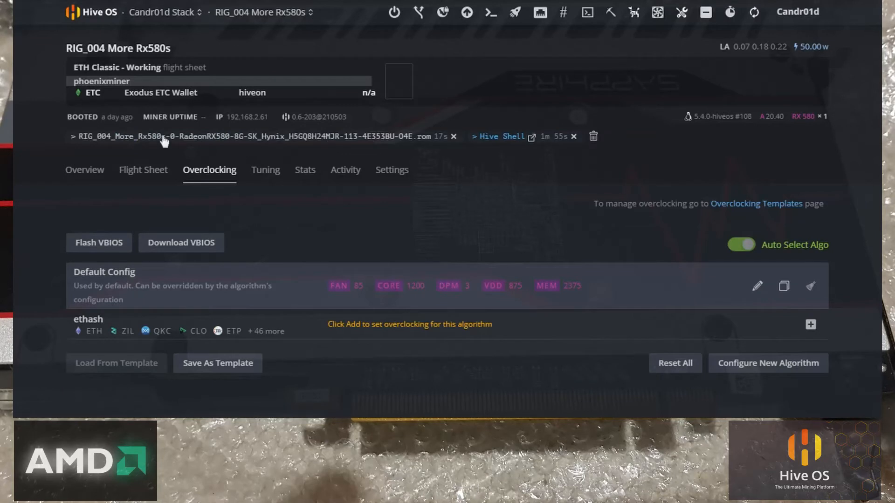
mouse_move(310, 145)
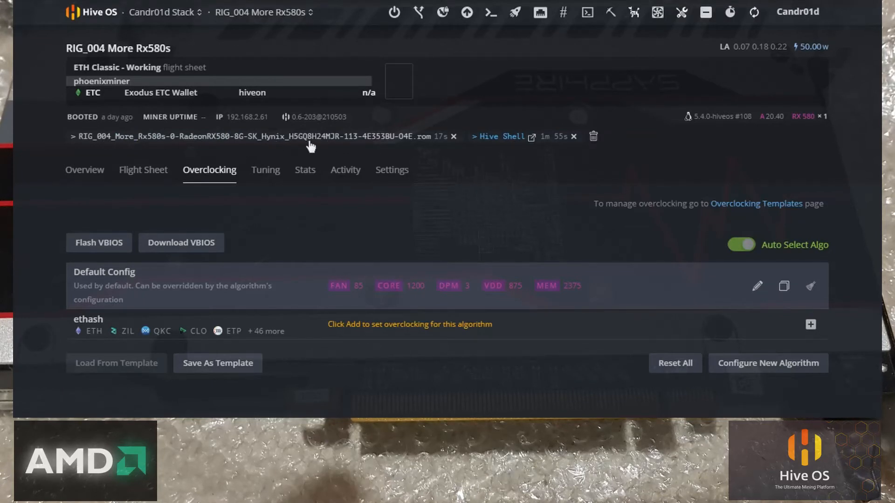
mouse_move(313, 141)
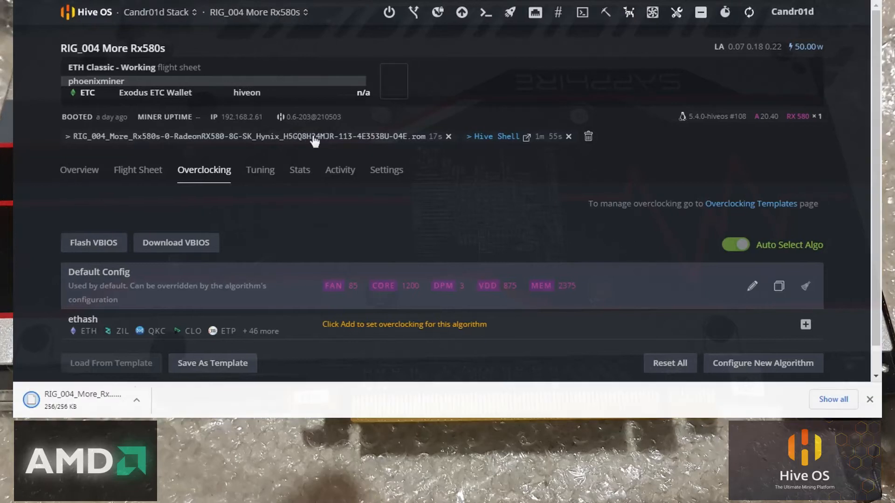
left_click(150, 399)
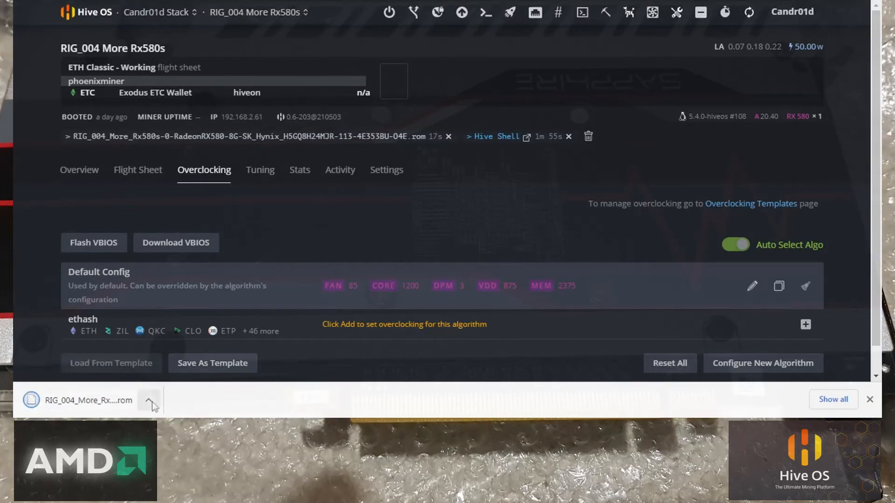
left_click(150, 400)
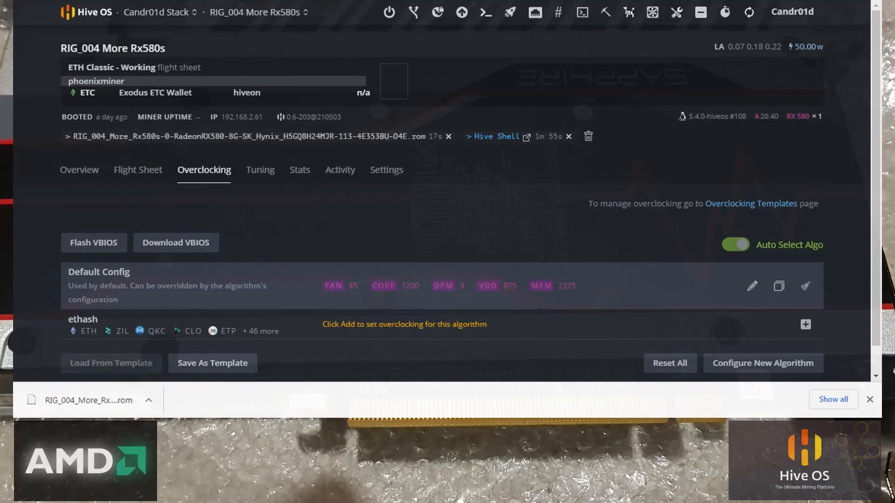
mouse_move(770, 15)
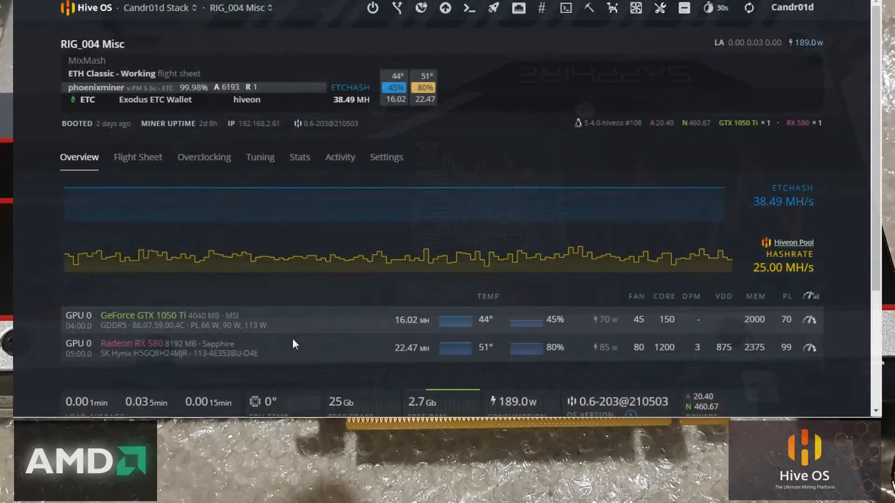
scroll("down", 3)
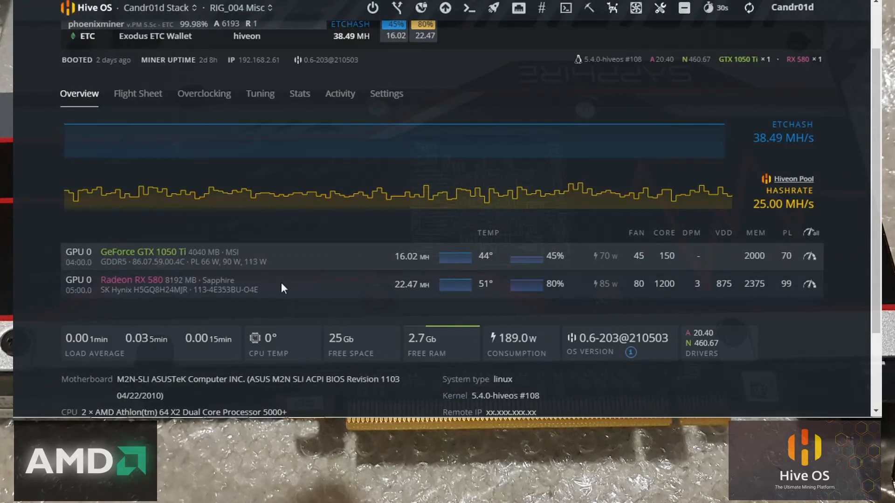
mouse_move(328, 287)
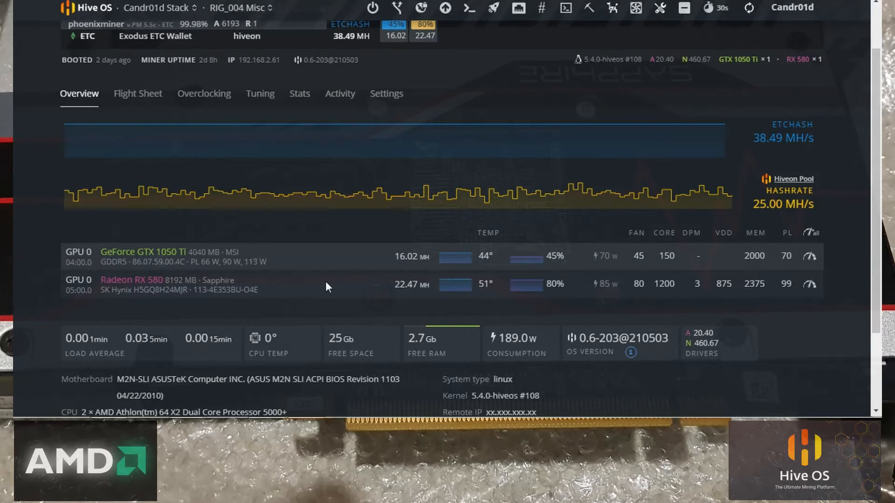
mouse_move(333, 290)
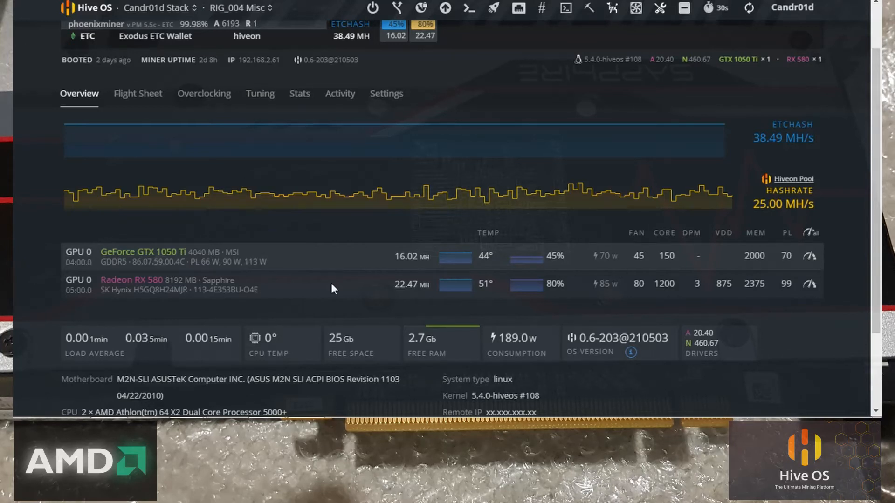
mouse_move(311, 285)
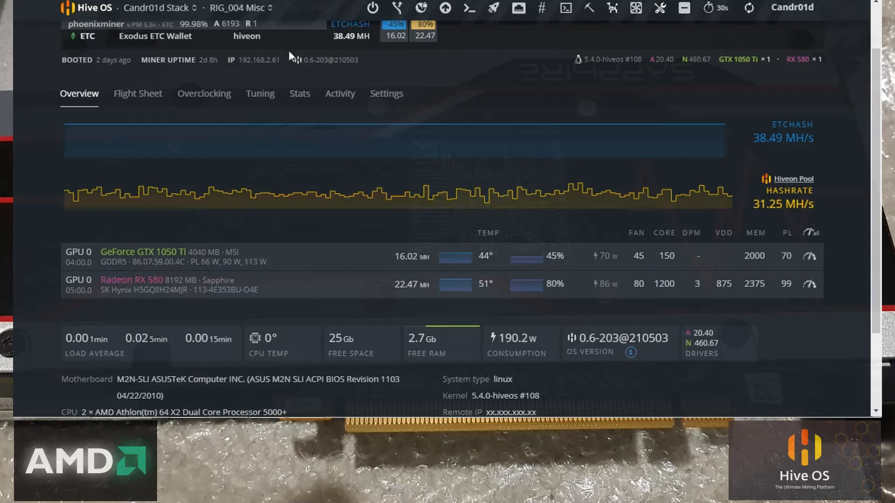
mouse_move(257, 59)
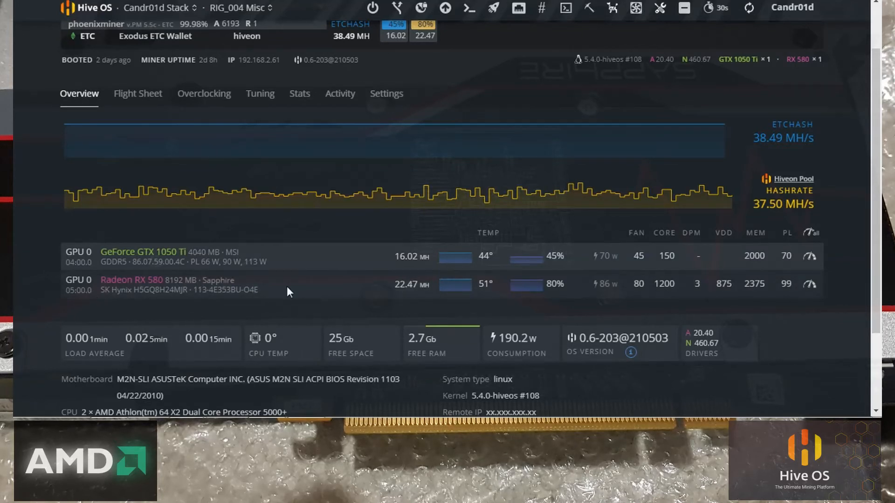
mouse_move(307, 288)
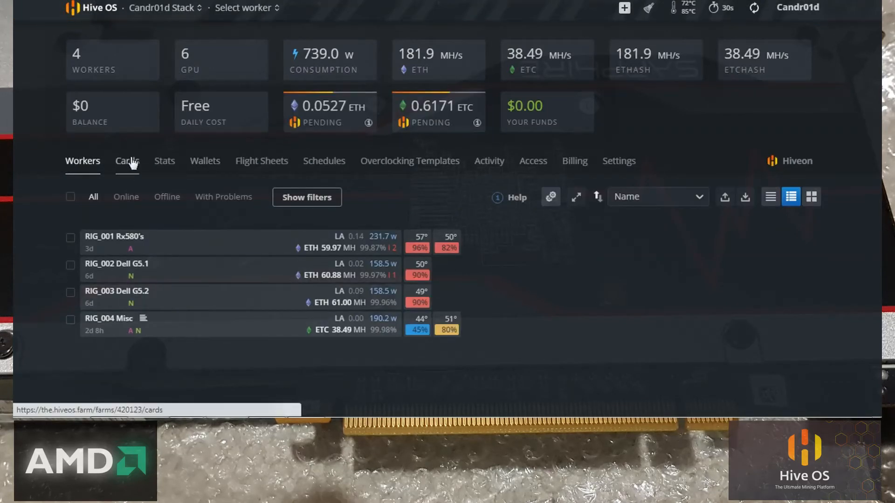
Open the farm's Cards tab and its VBIOS ROM Storage sub-tab.
left_click(127, 160)
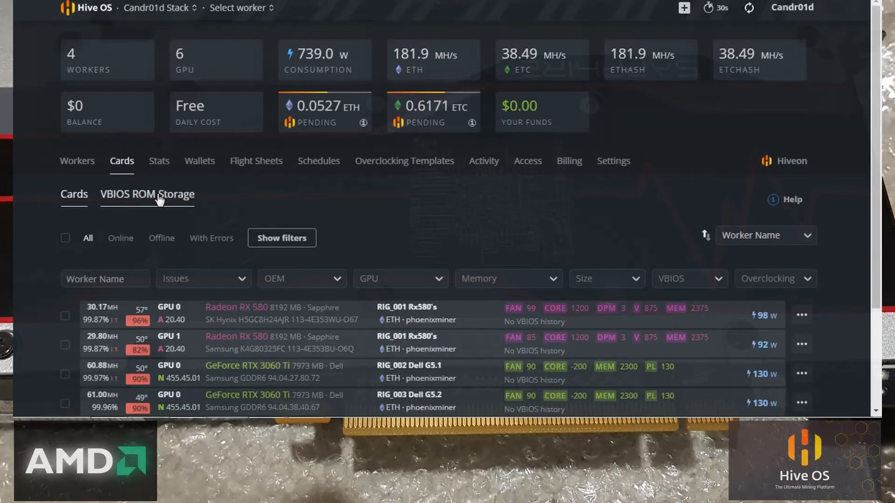
left_click(147, 194)
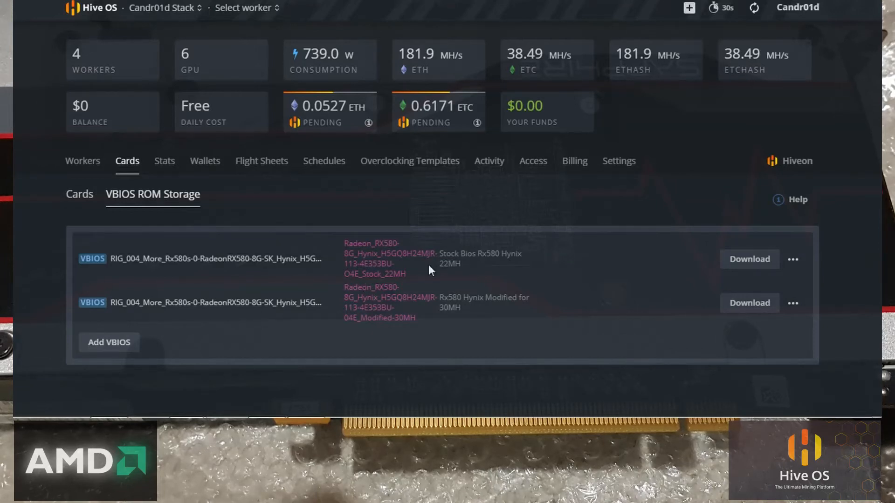
mouse_move(462, 271)
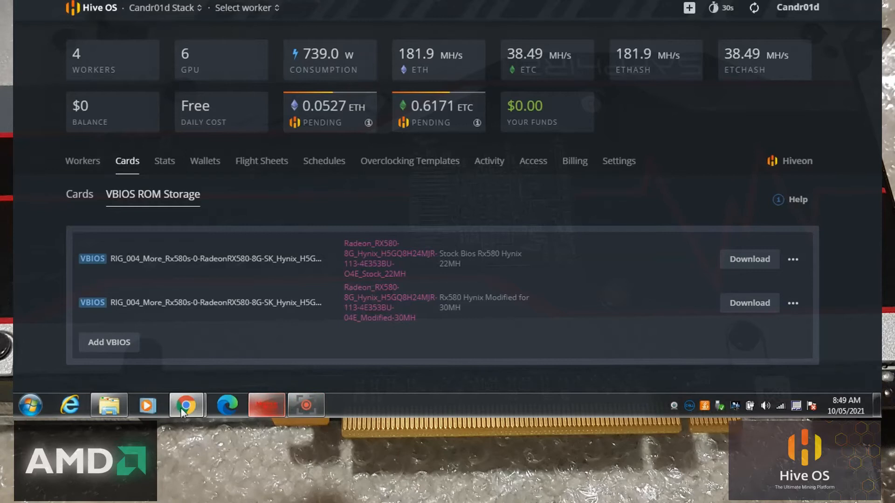
left_click(186, 405)
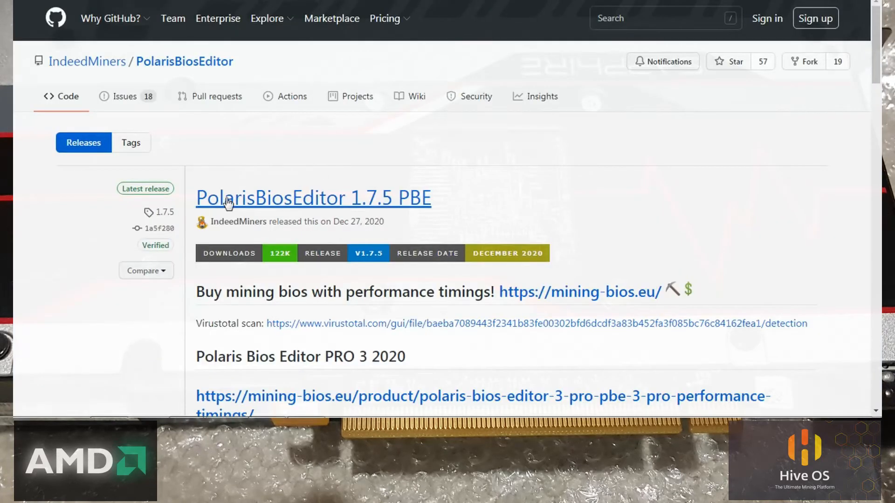
mouse_move(388, 209)
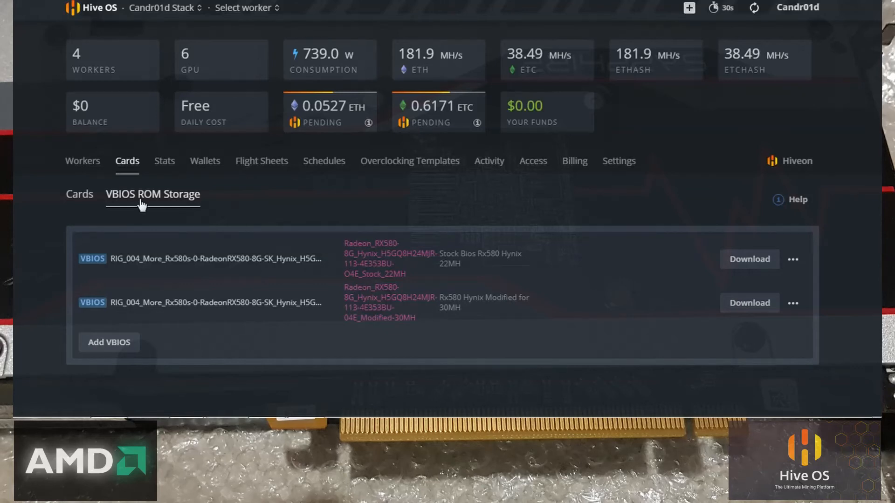
mouse_move(498, 313)
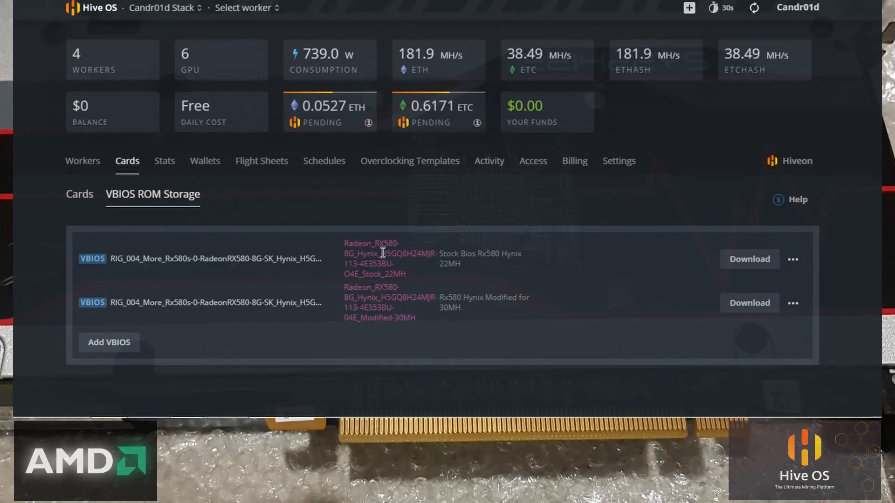
mouse_move(480, 251)
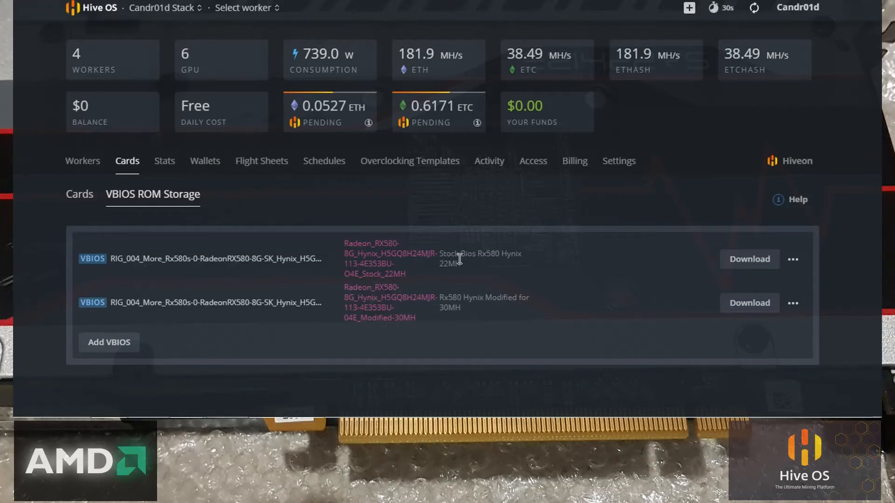
mouse_move(455, 262)
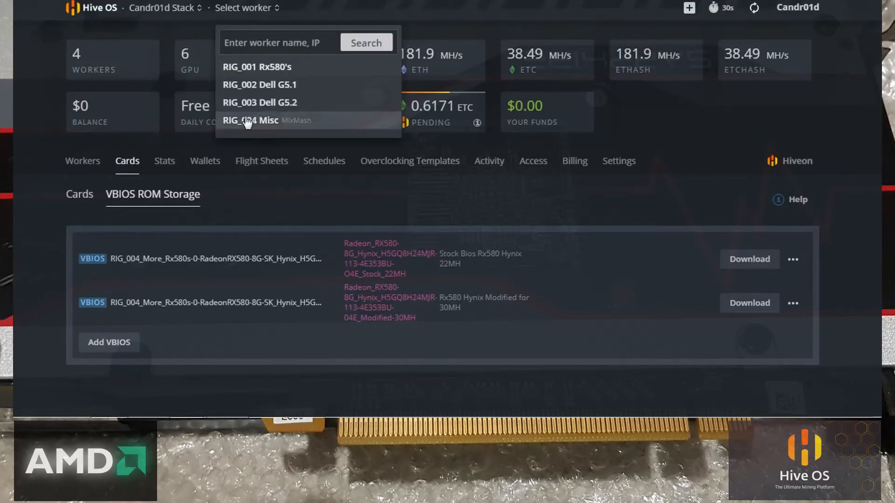
mouse_move(265, 120)
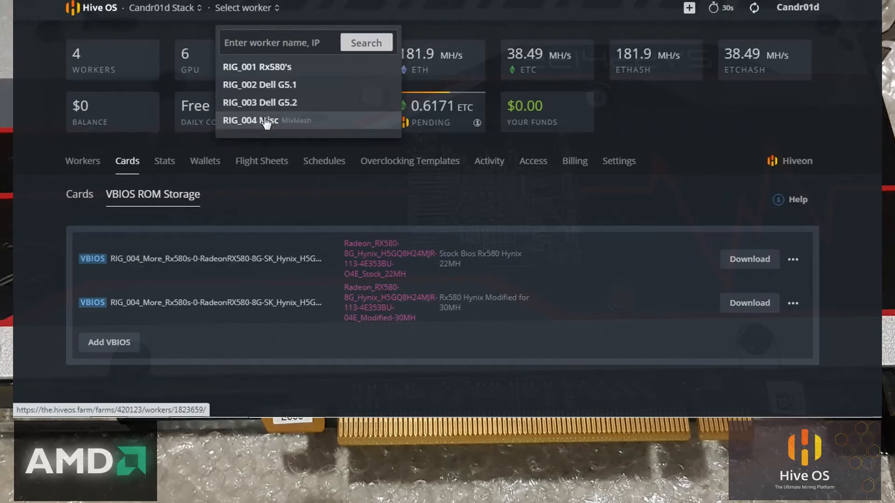
Open the RIG_004 Misc worker and check its miner with 'miner stat'.
left_click(251, 120)
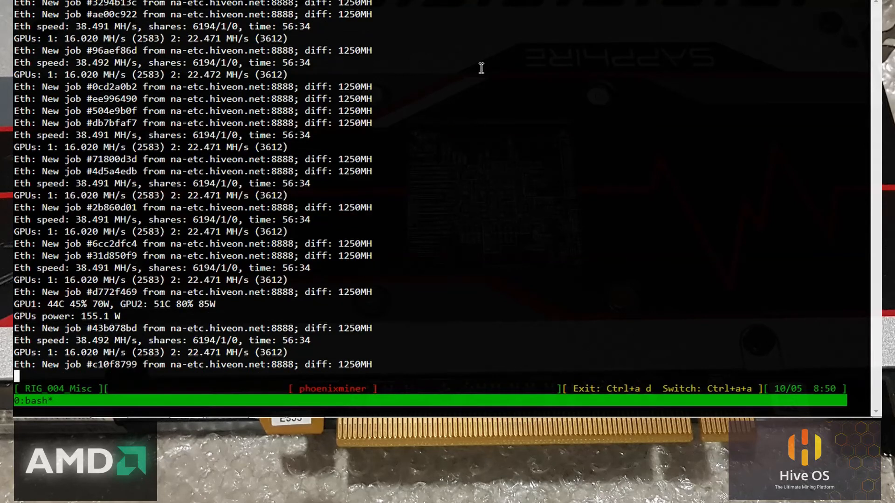
scroll("down", 3)
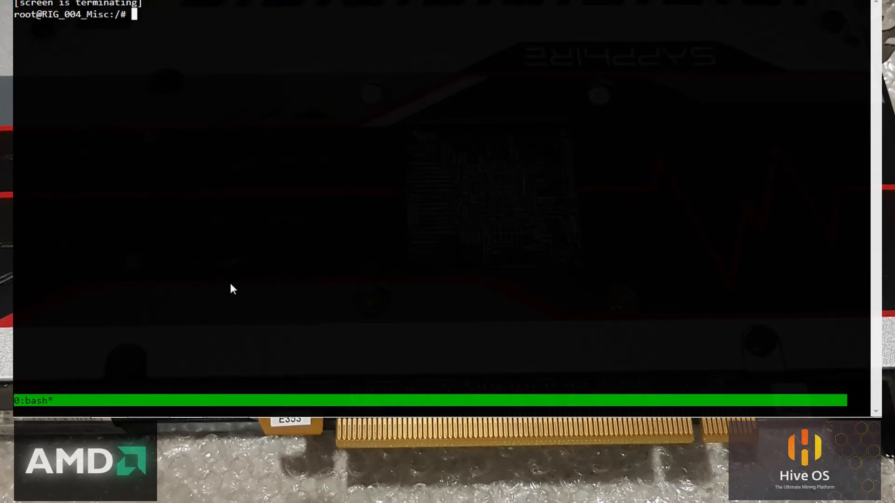
type("miner stat")
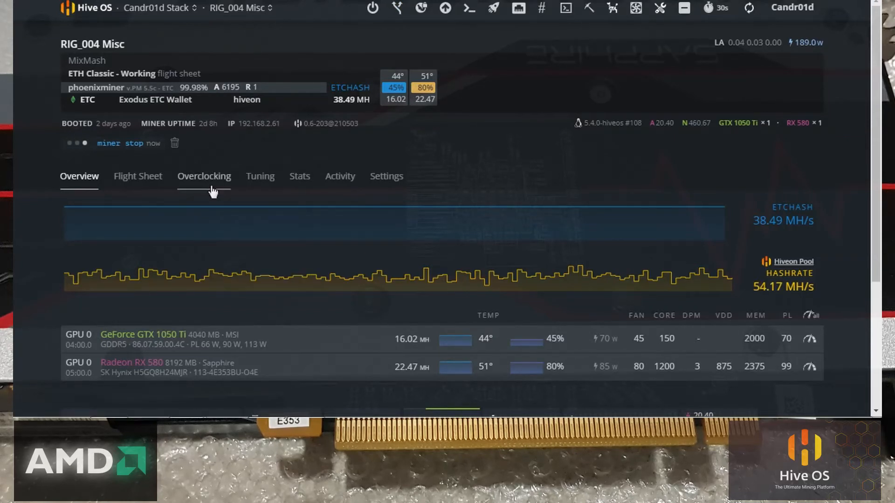
Open RIG_004's Flash VBIOS dialog, cancel it, and go to the farm's Cards list.
left_click(204, 176)
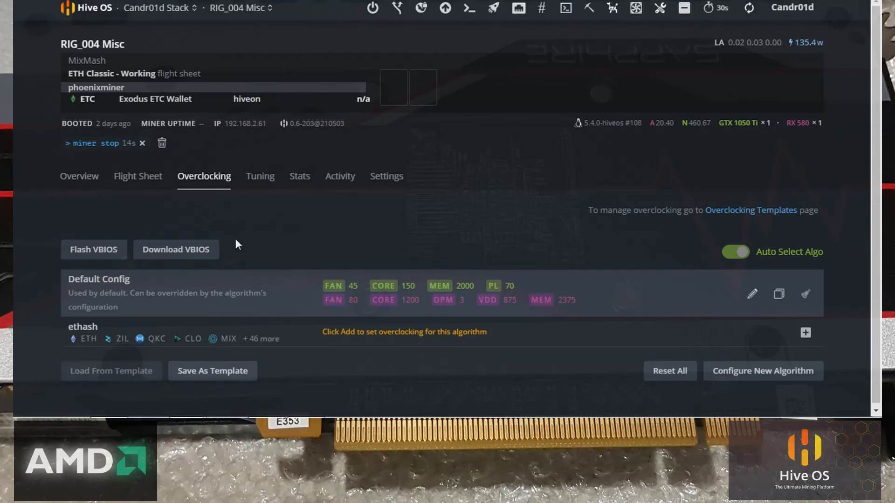
left_click(94, 249)
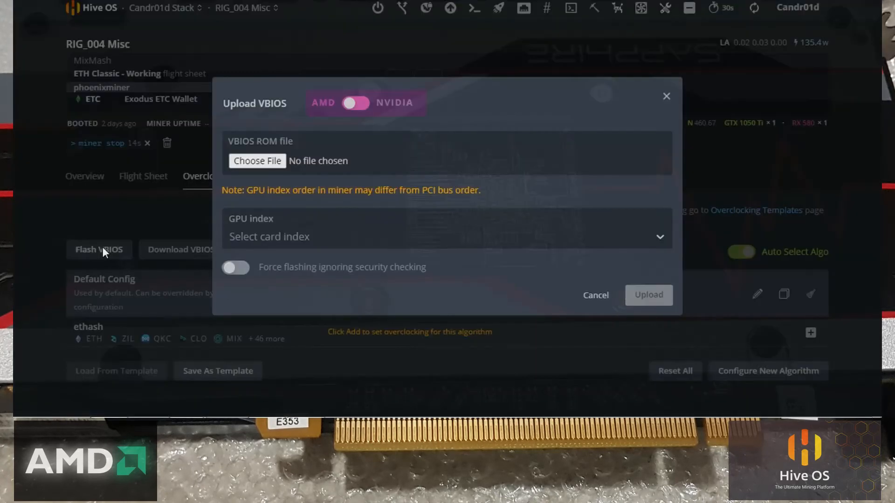
mouse_move(615, 299)
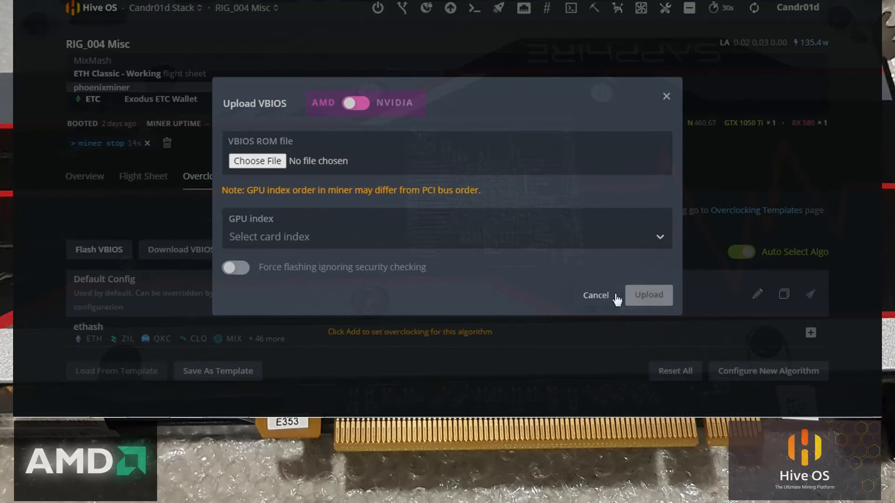
left_click(595, 295)
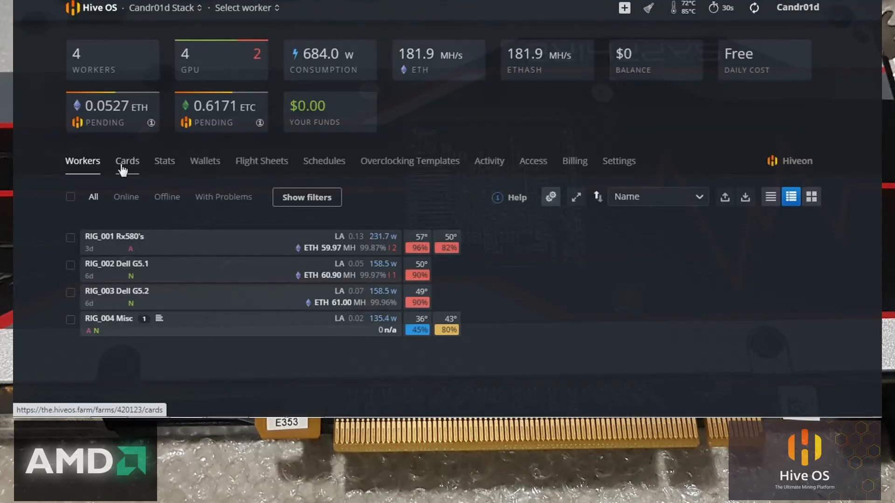
left_click(127, 161)
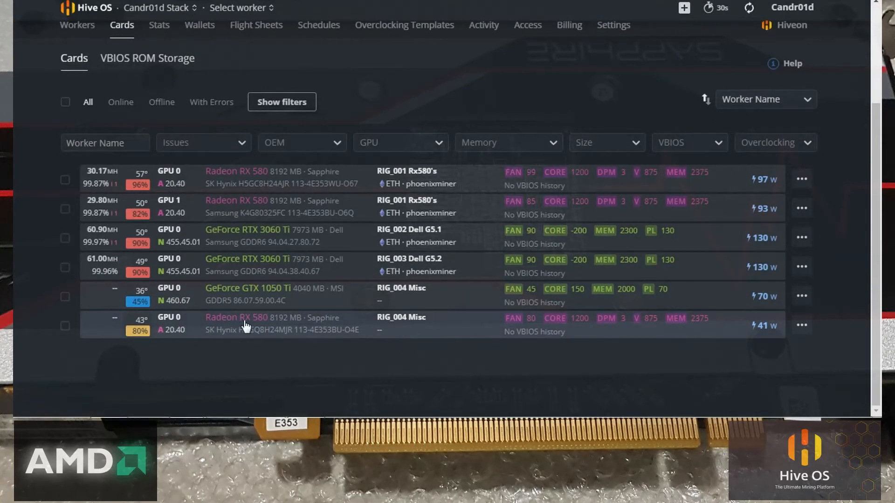
mouse_move(351, 330)
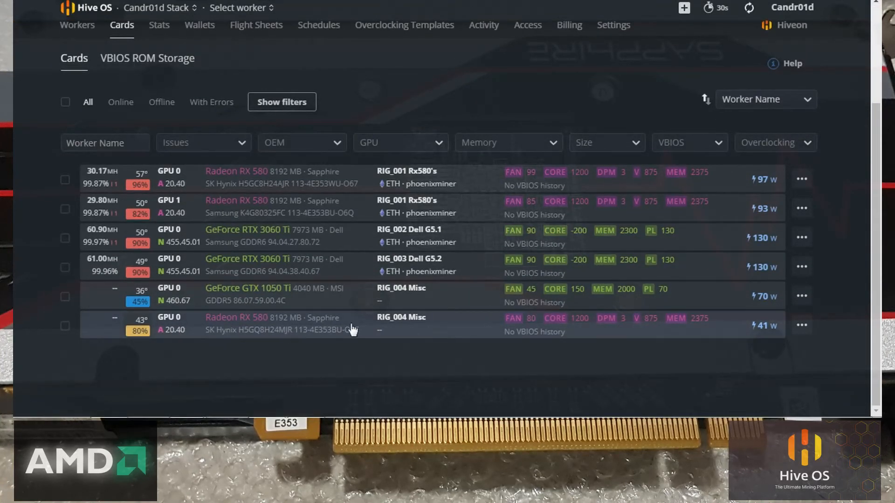
mouse_move(402, 317)
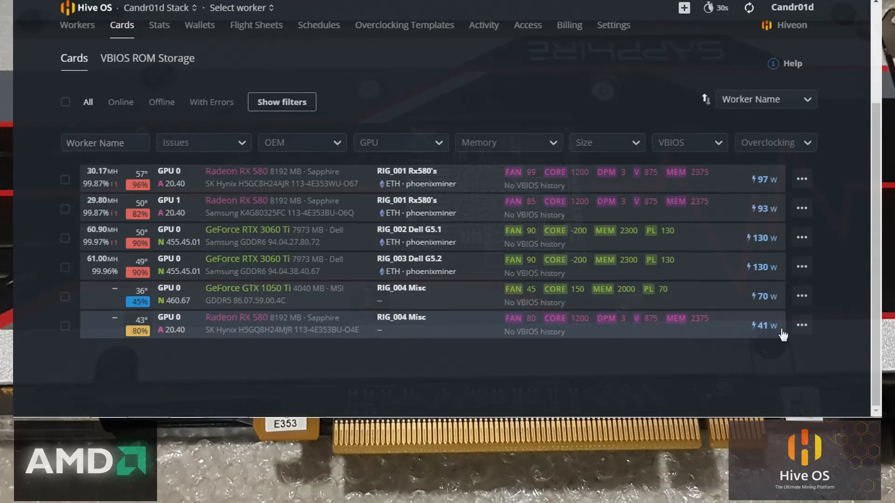
Pick the Modified-30MH VBIOS for RIG_004's RX 580, then cancel that pending flash.
left_click(801, 326)
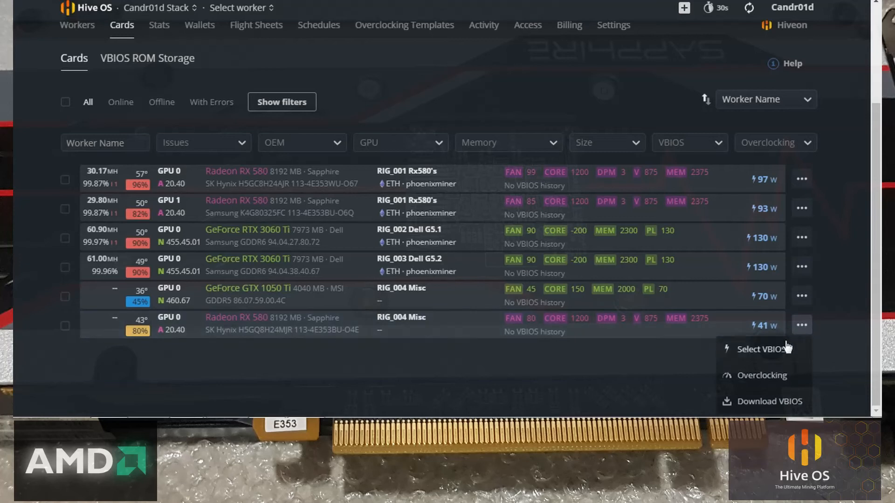
left_click(760, 349)
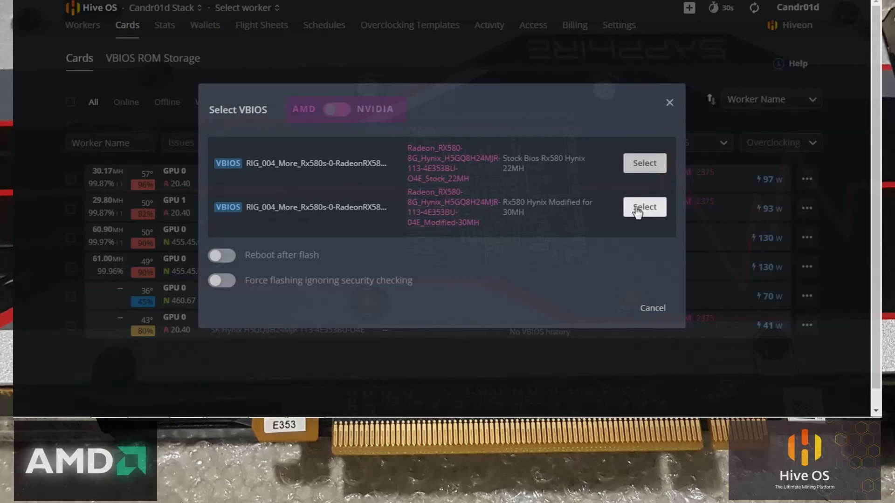
left_click(644, 207)
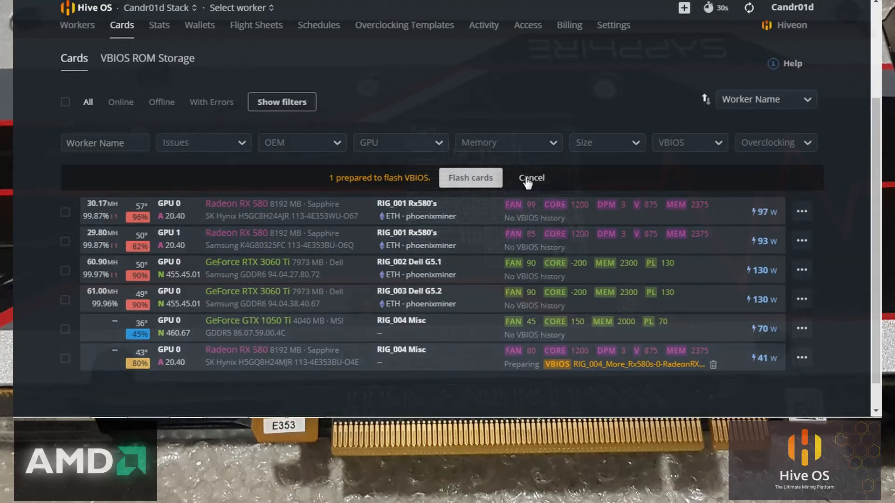
left_click(530, 178)
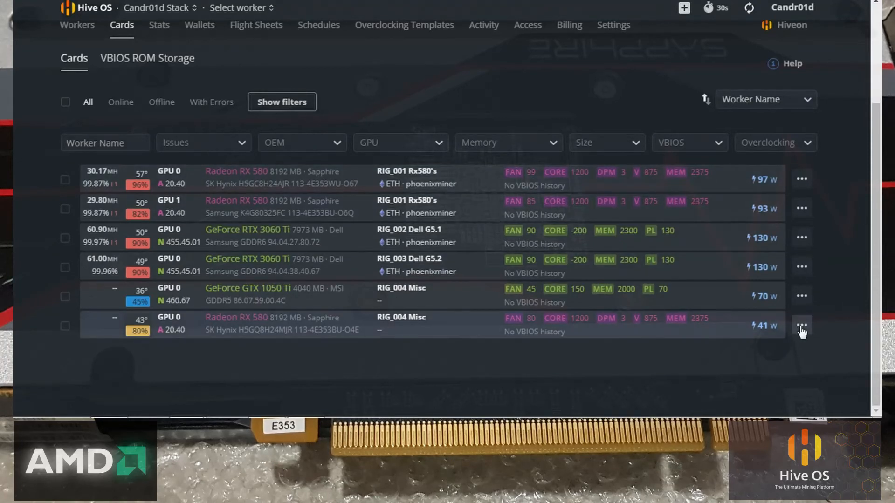
Reselect the Modified-30MH VBIOS with Reboot after flash and Force flashing enabled.
left_click(802, 325)
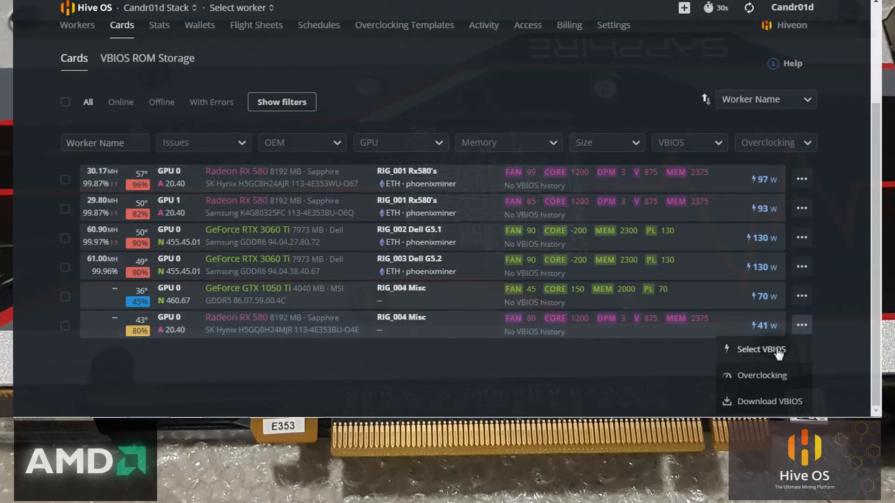
left_click(760, 349)
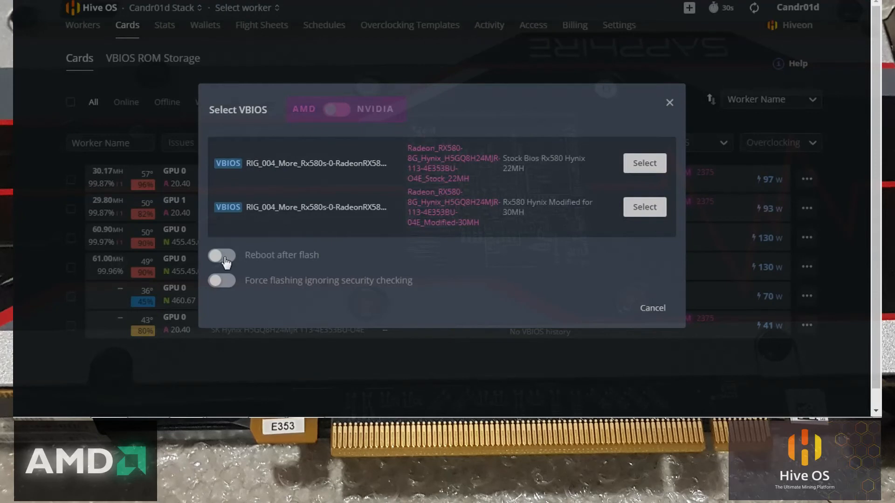
left_click(222, 255)
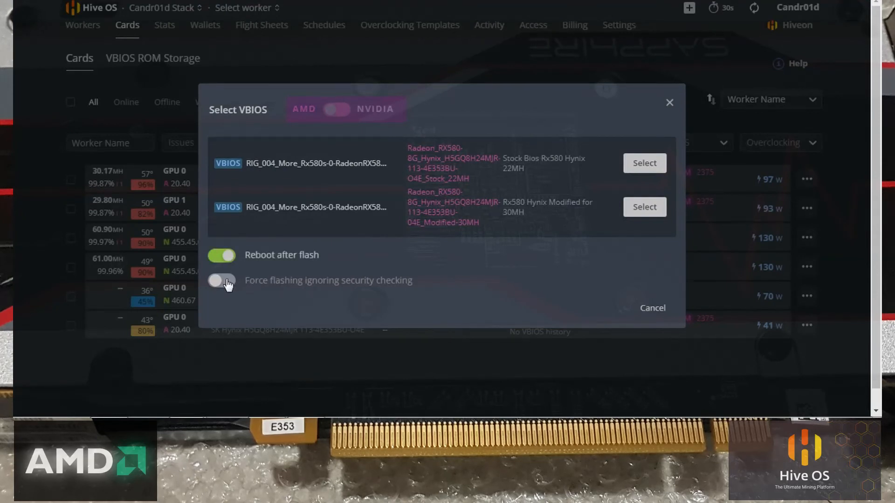
left_click(221, 280)
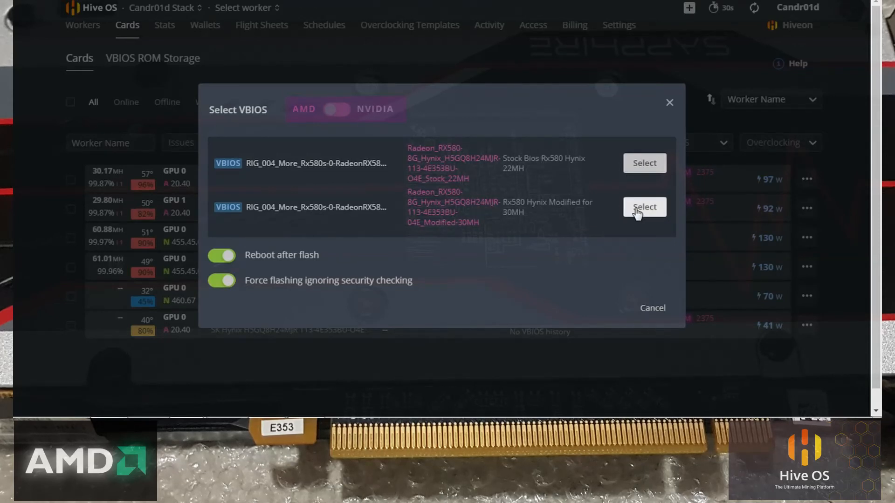
left_click(644, 207)
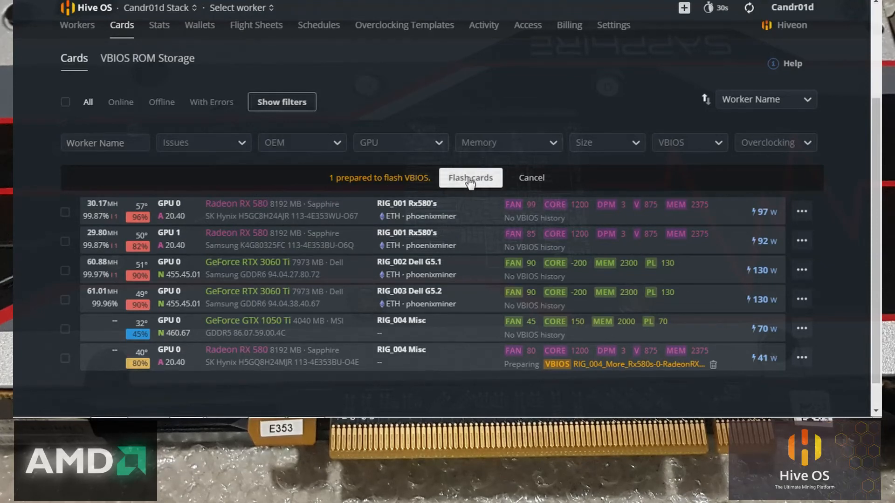
Start flashing the queued Modified-30MH VBIOS onto RIG_004's RX 580.
left_click(470, 177)
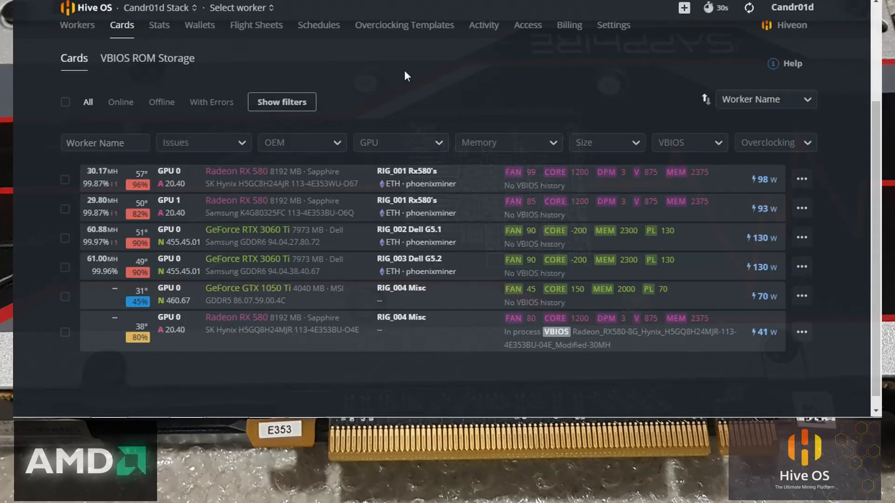
mouse_move(400, 89)
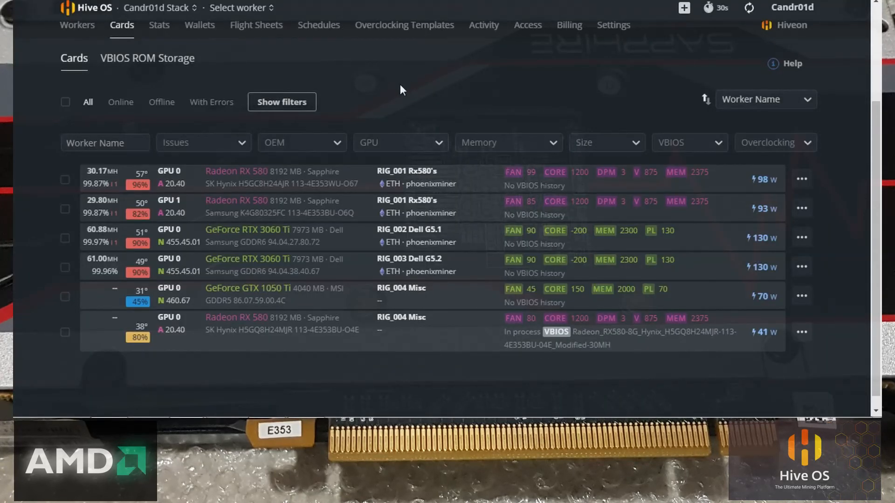
mouse_move(547, 340)
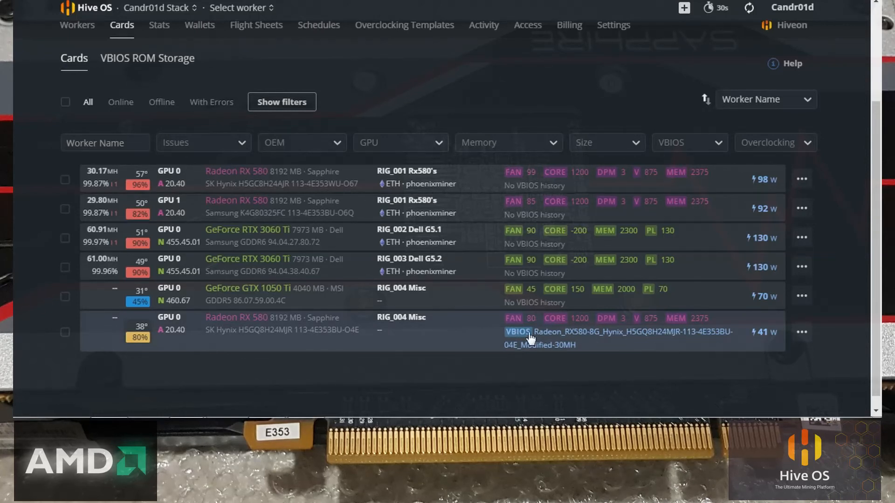
mouse_move(557, 338)
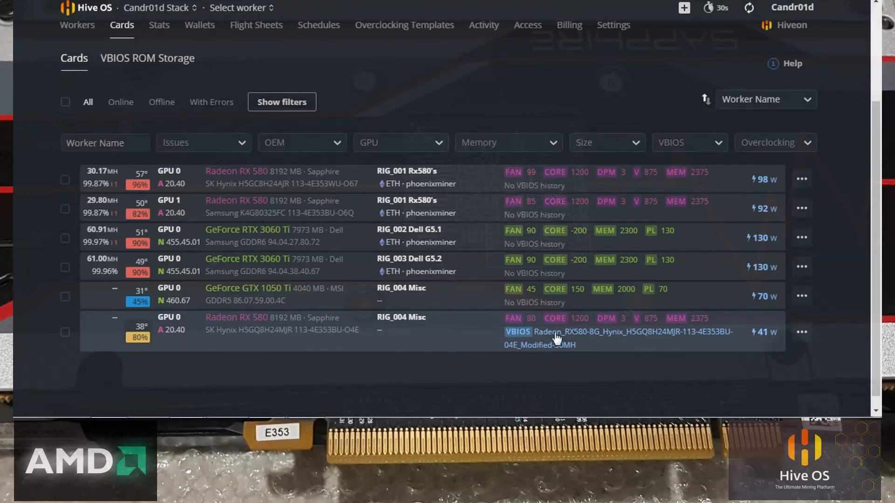
mouse_move(569, 354)
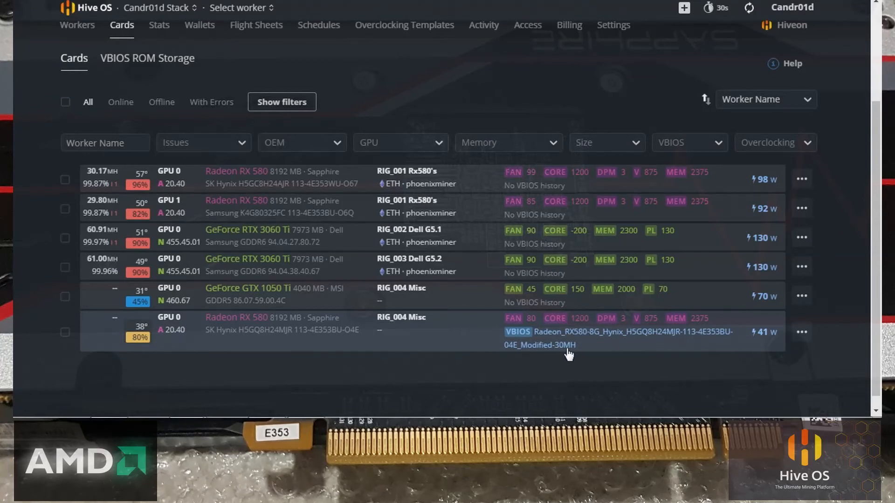
mouse_move(578, 344)
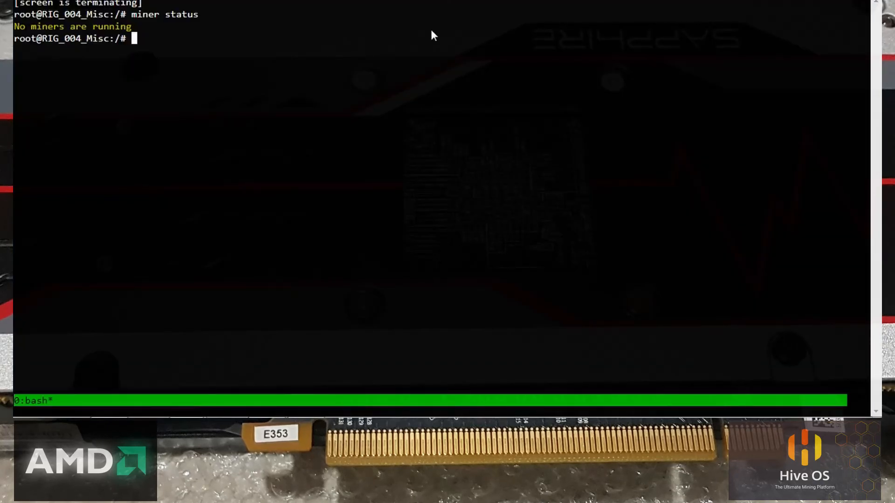
mouse_move(432, 72)
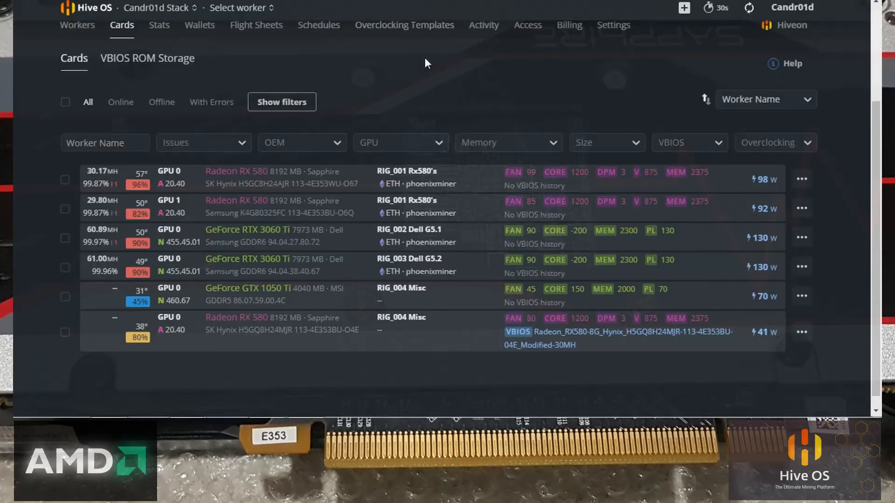
Open the farm/worker selector dropdown at the top of the page.
left_click(237, 7)
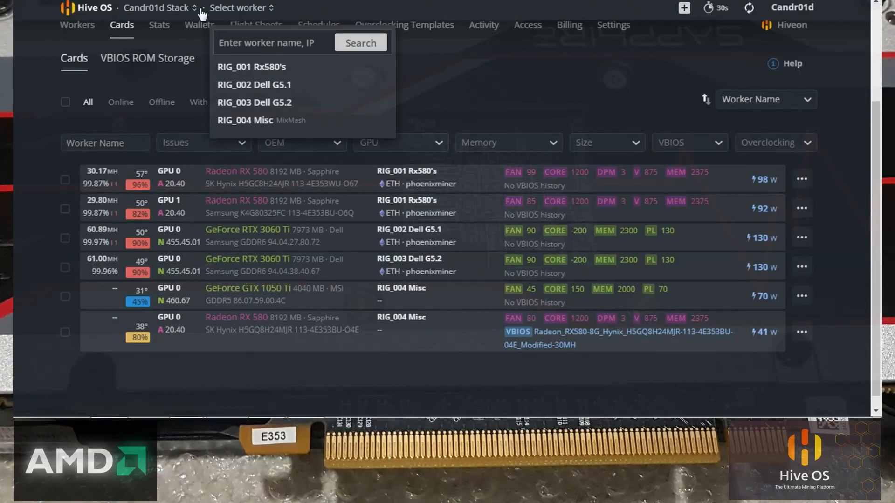
Go to the farm's Workers list and open the RIG_004 Misc worker page.
left_click(77, 25)
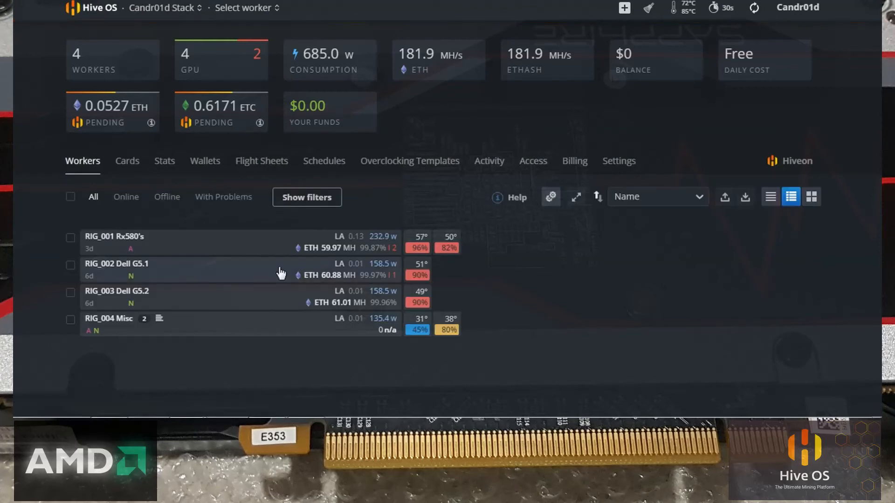
mouse_move(125, 324)
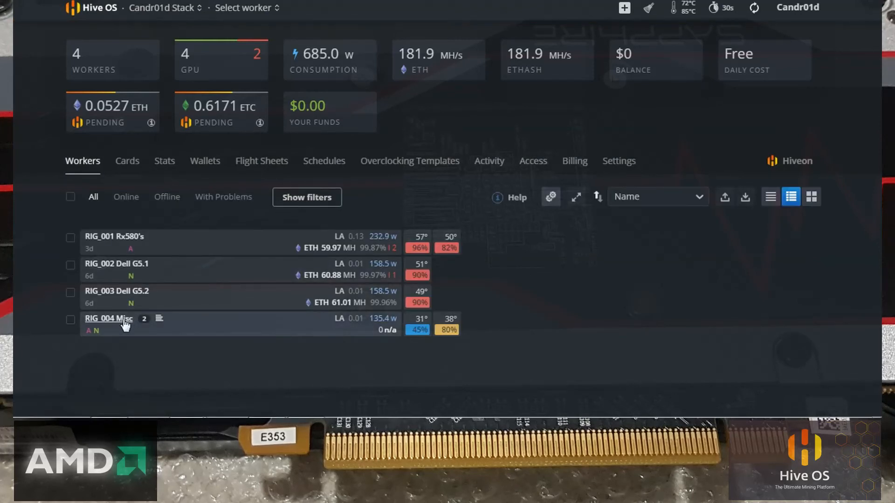
left_click(109, 318)
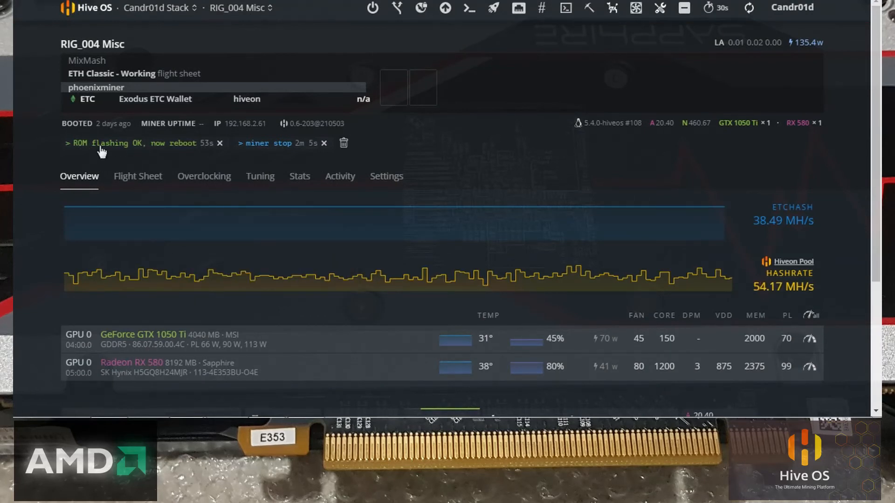
mouse_move(160, 148)
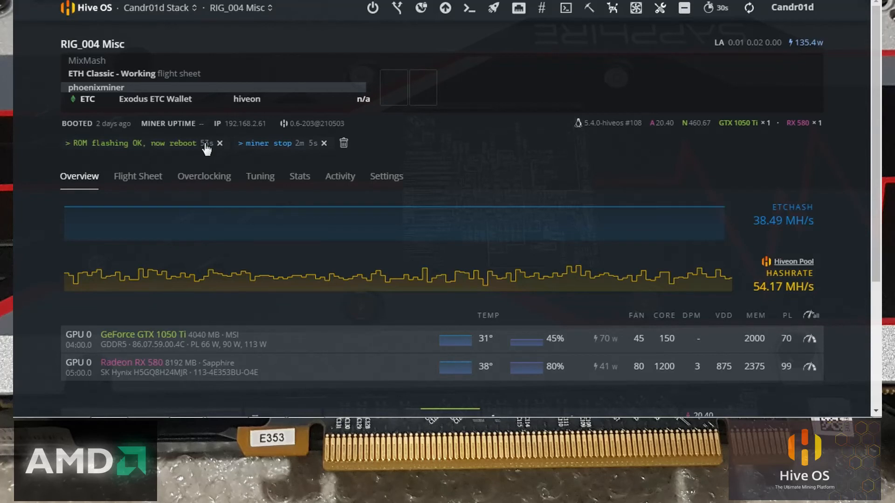
mouse_move(180, 151)
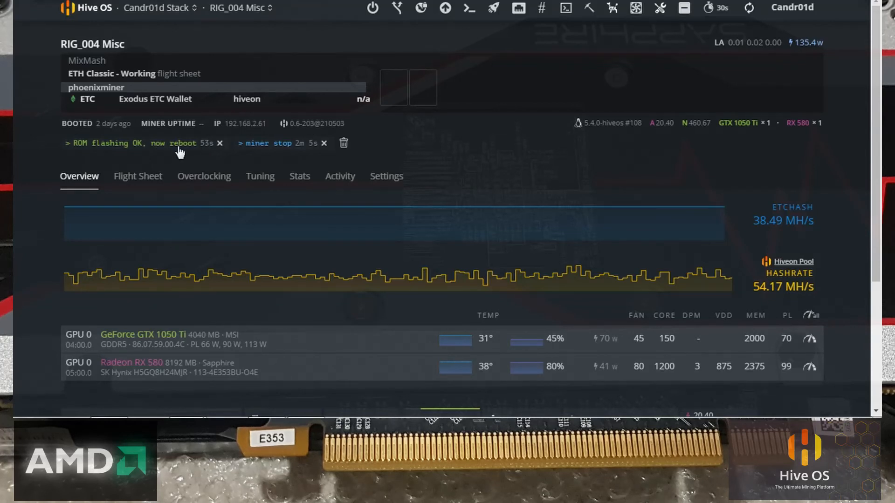
Open the log for the 'ROM flashing OK, now reboot' message on card 0.
left_click(114, 143)
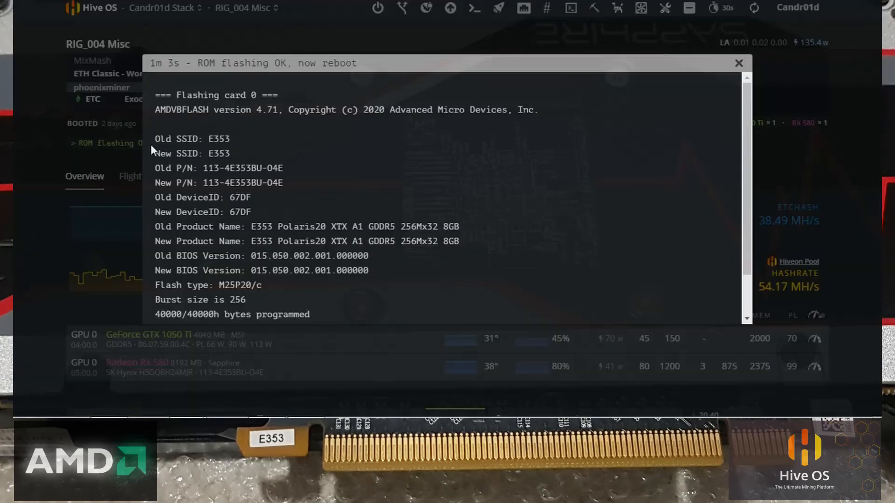
mouse_move(269, 126)
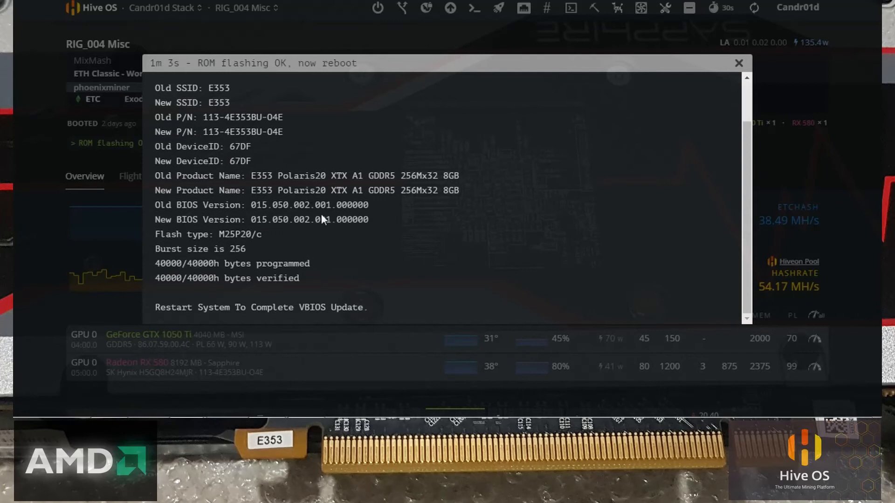
mouse_move(320, 219)
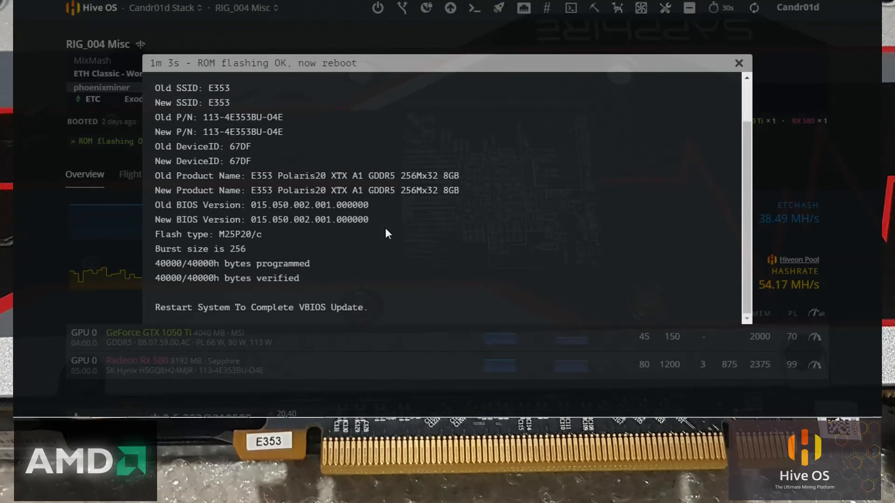
Close the flash log, launch Hive Shell on RIG_004 Misc, and return to Workers.
left_click(738, 63)
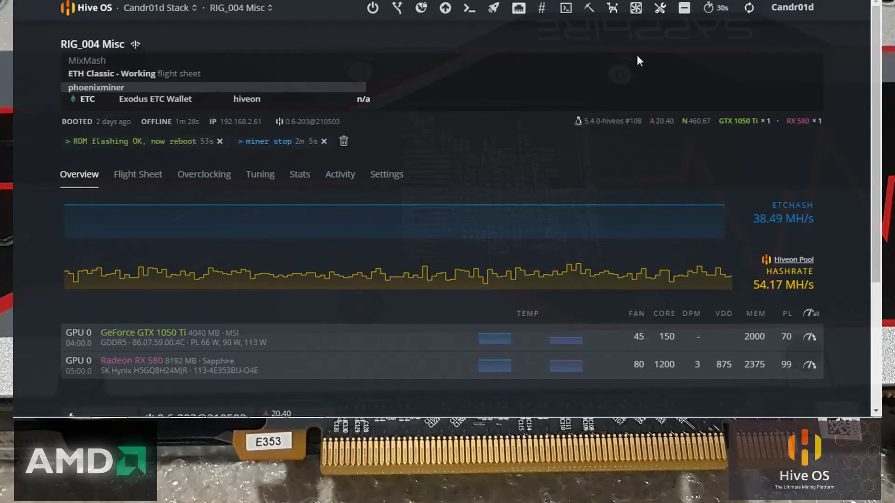
mouse_move(565, 7)
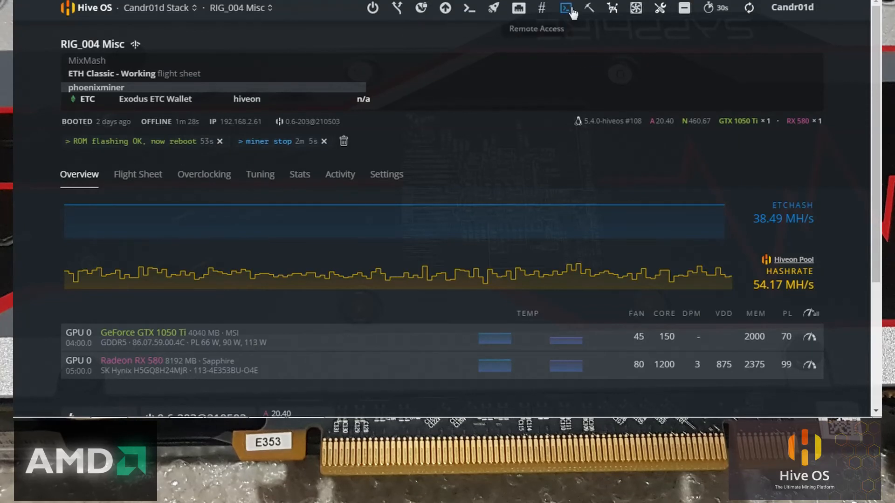
left_click(565, 7)
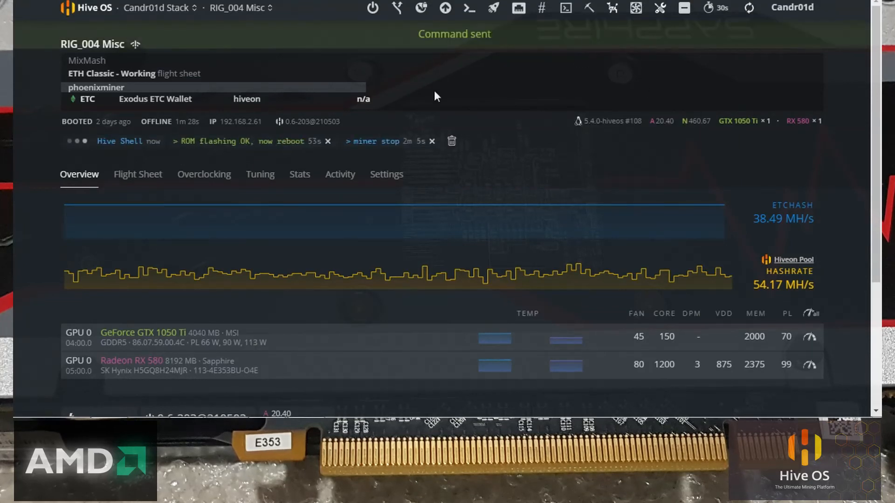
mouse_move(425, 98)
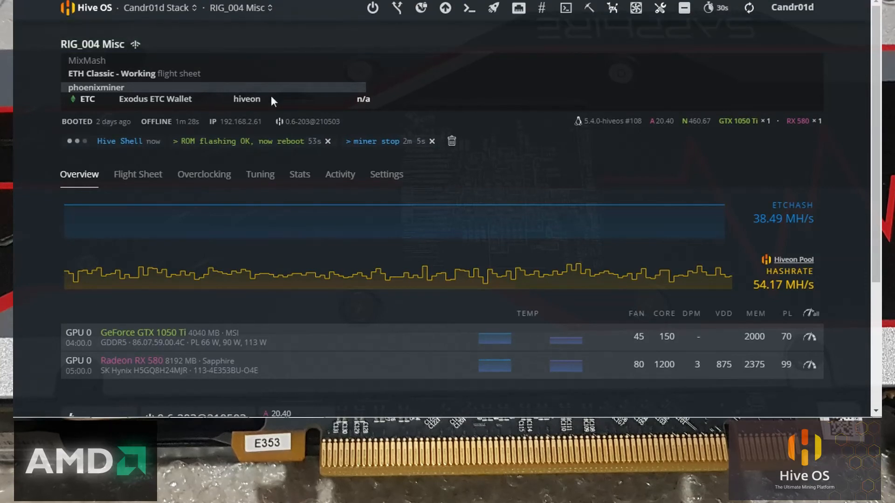
mouse_move(211, 81)
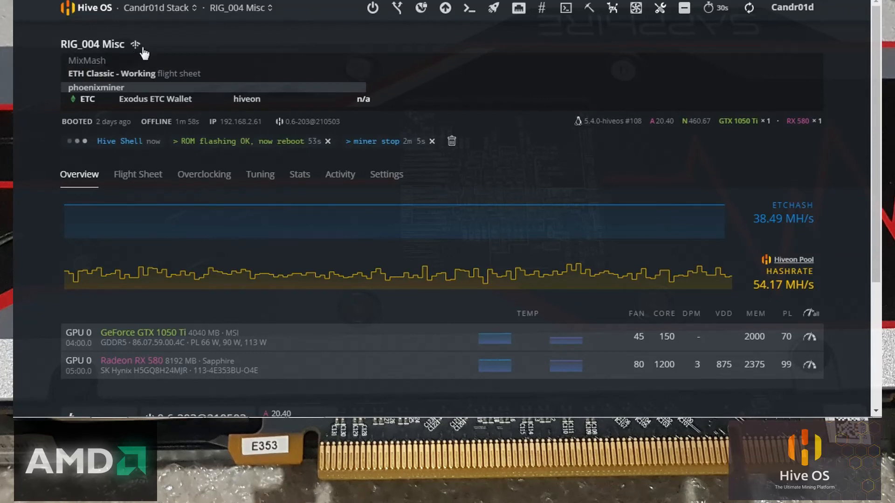
left_click(134, 43)
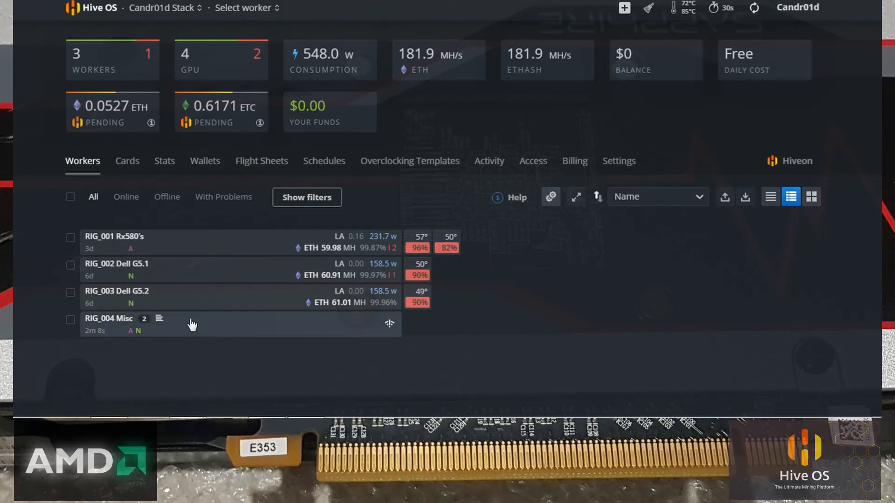
Open RIG_004 Misc's Overview, showing the RX 580 mining at 28.52 MH/s.
left_click(108, 319)
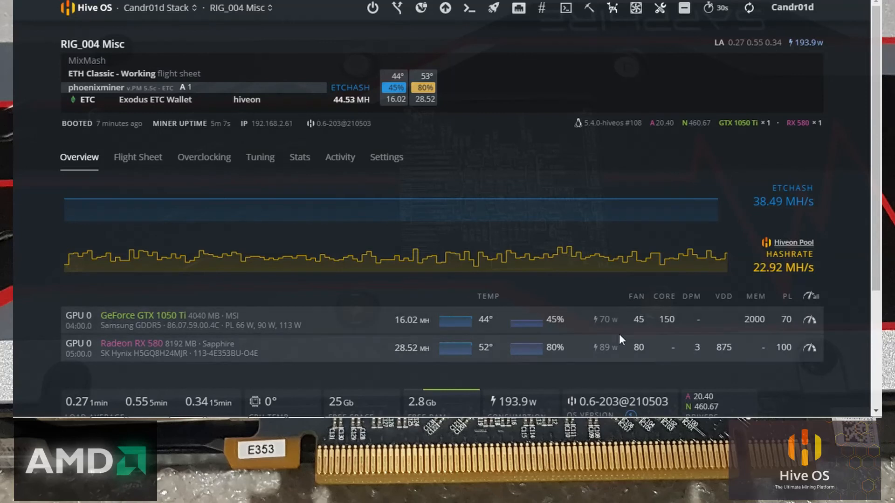
mouse_move(733, 314)
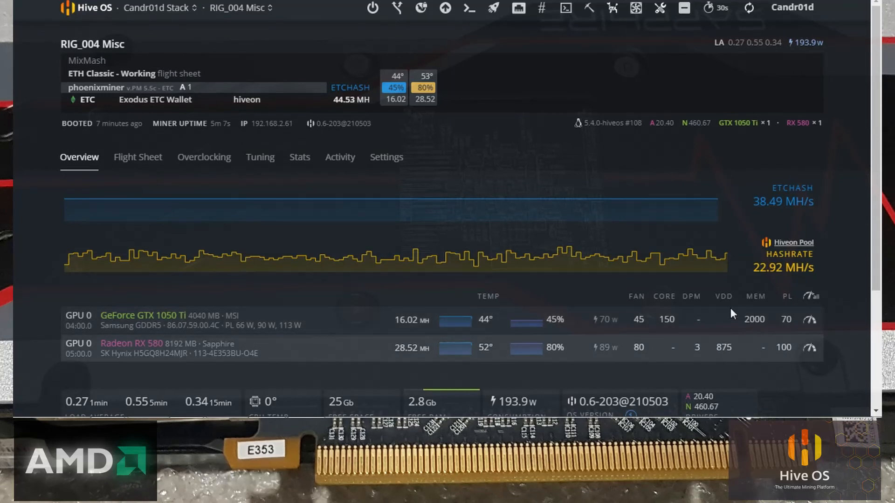
mouse_move(765, 343)
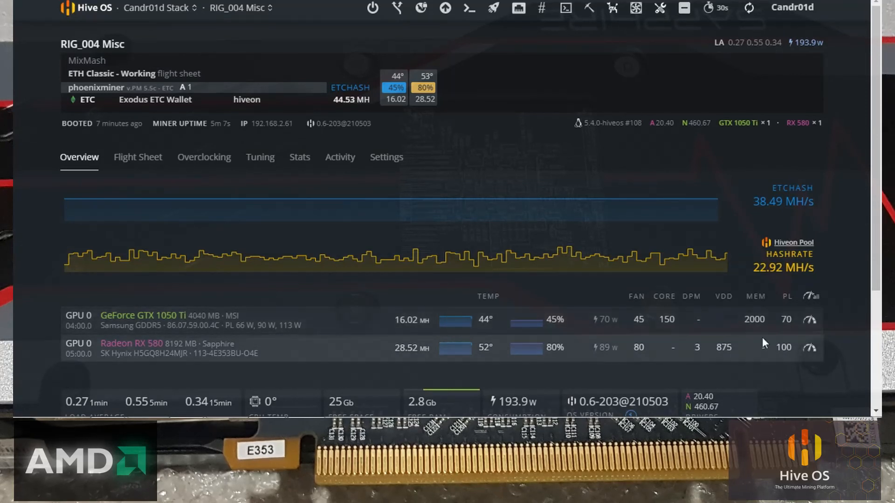
mouse_move(748, 351)
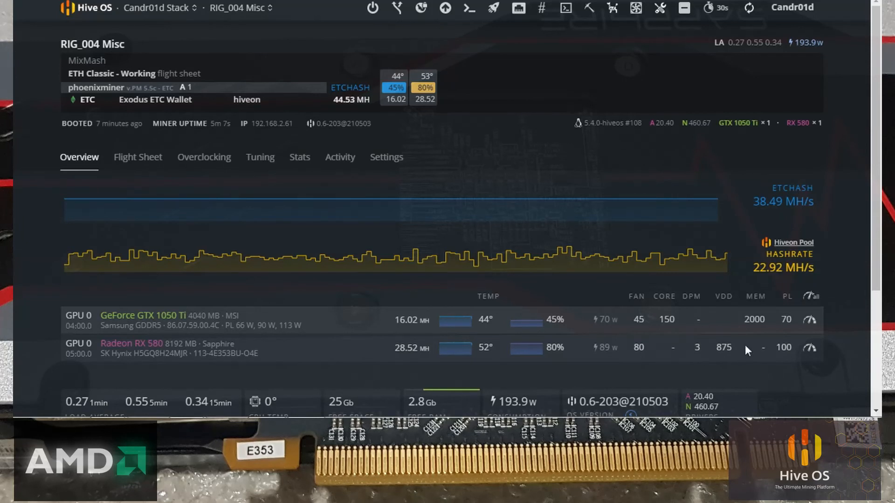
Switch to RIG_001 Rx580's, review its two RX 580s at ~30 MH/s, reopen worker list.
left_click(237, 8)
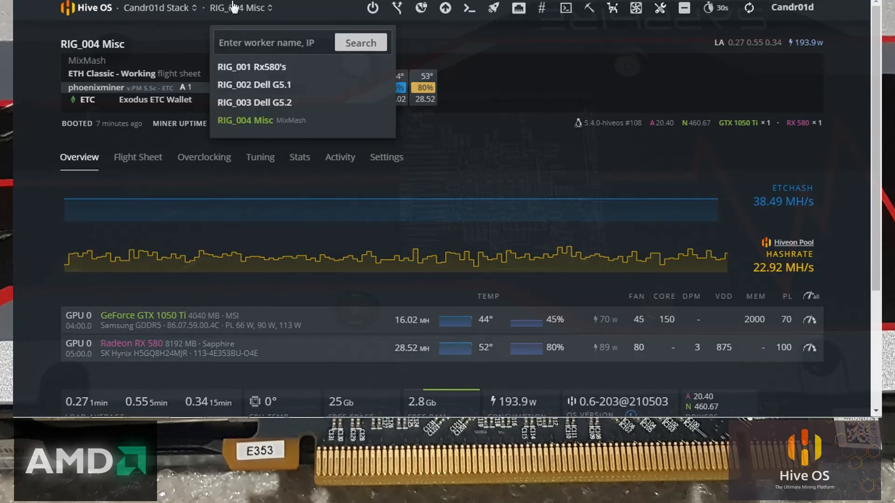
left_click(252, 67)
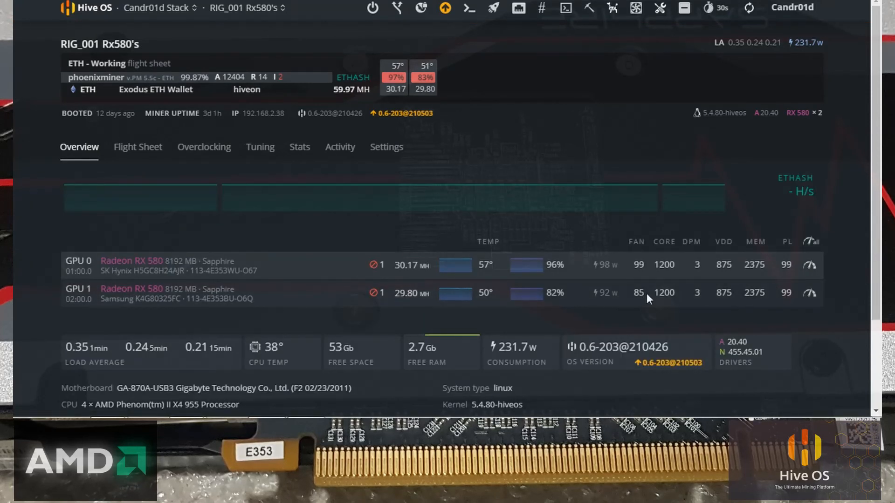
mouse_move(684, 299)
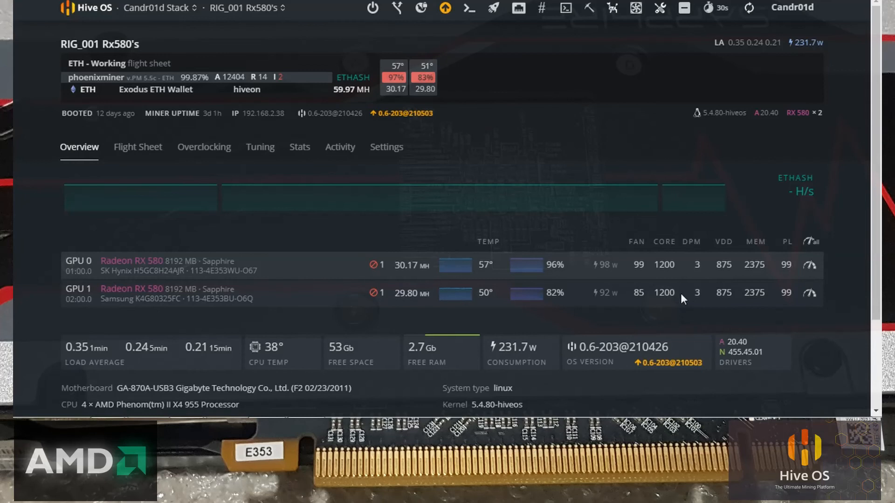
mouse_move(701, 261)
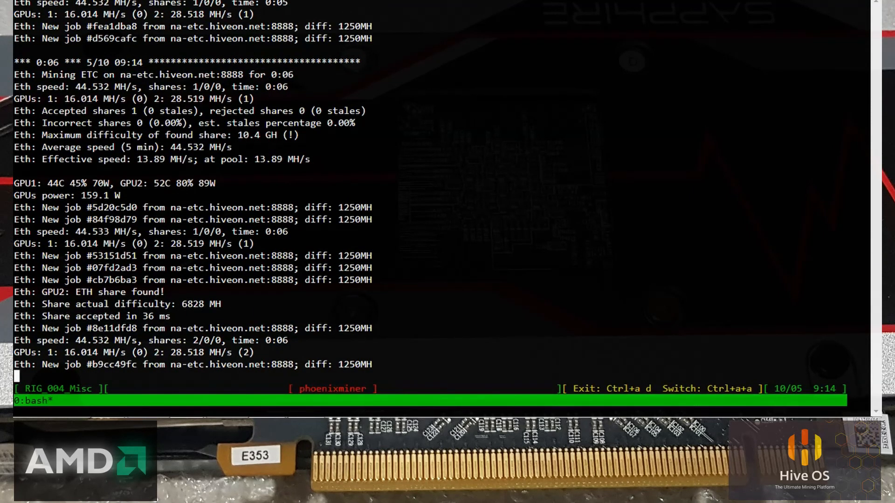
scroll("down", 3)
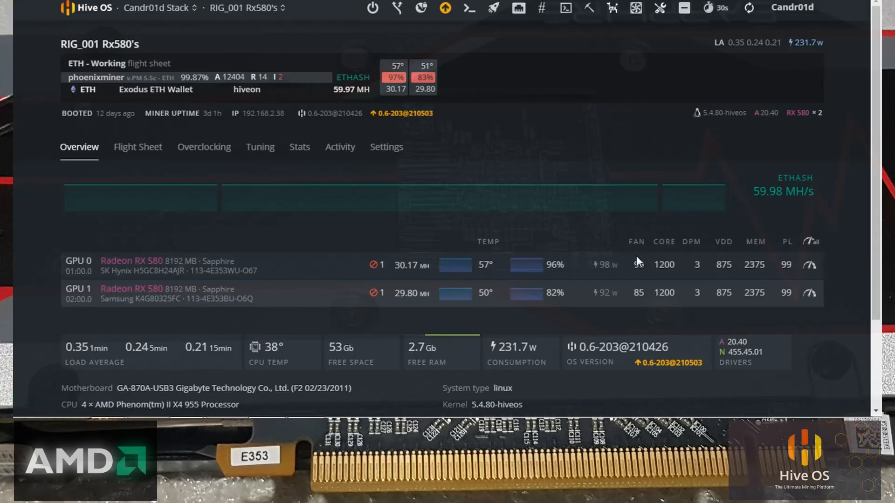
left_click(247, 8)
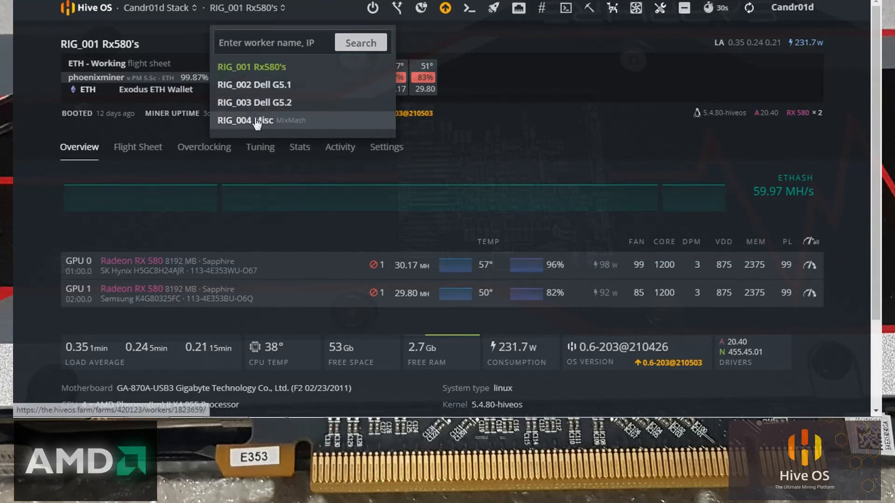
Select RIG_004 Misc and scroll its Overview to the RX 580 and GTX 1050 Ti.
left_click(246, 120)
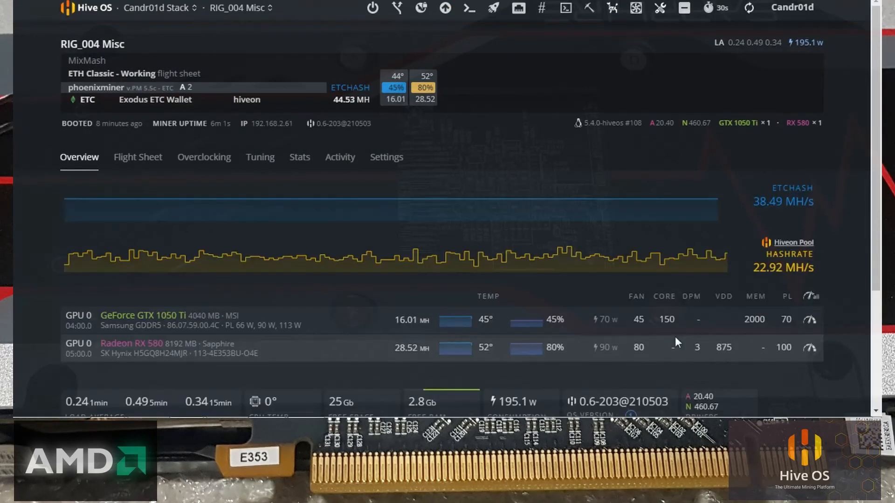
mouse_move(652, 349)
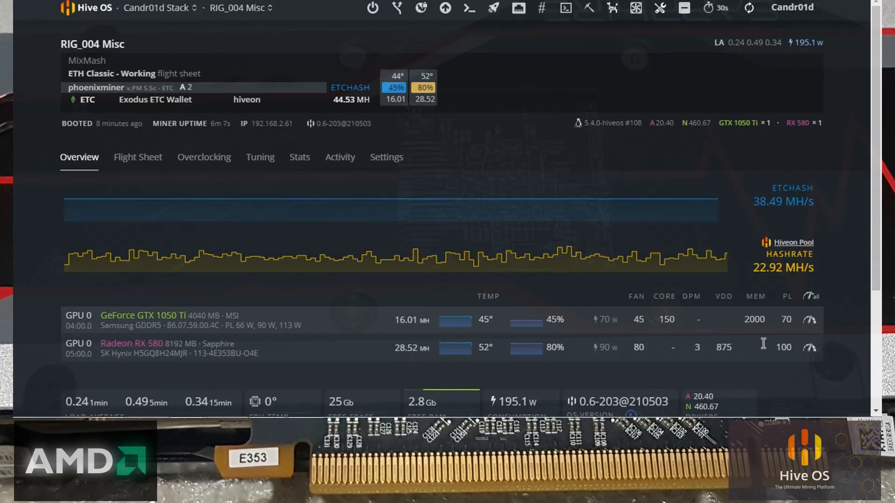
mouse_move(702, 355)
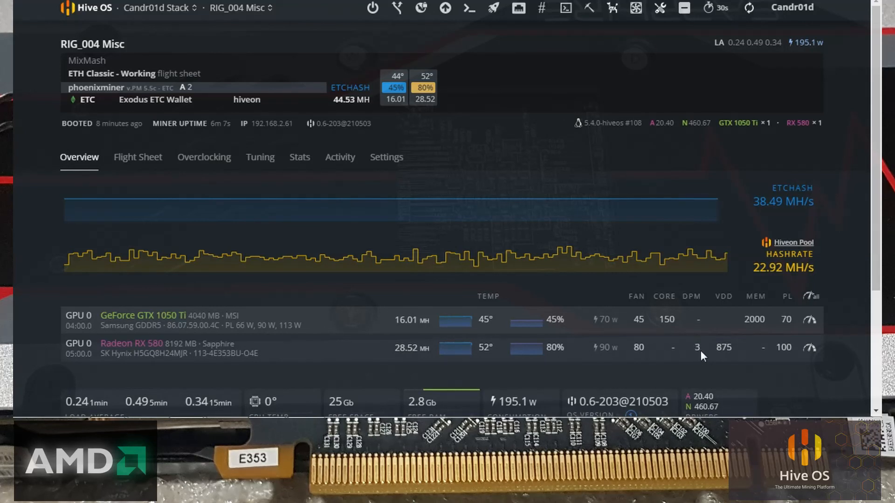
mouse_move(709, 350)
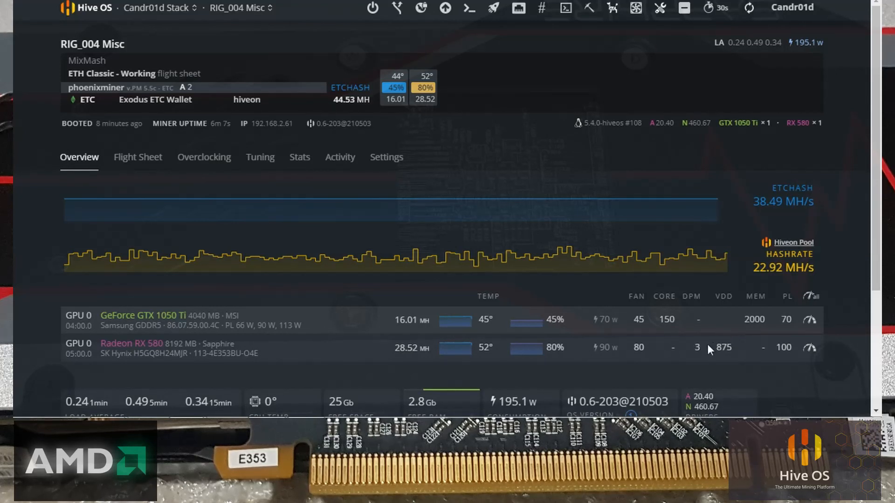
mouse_move(613, 348)
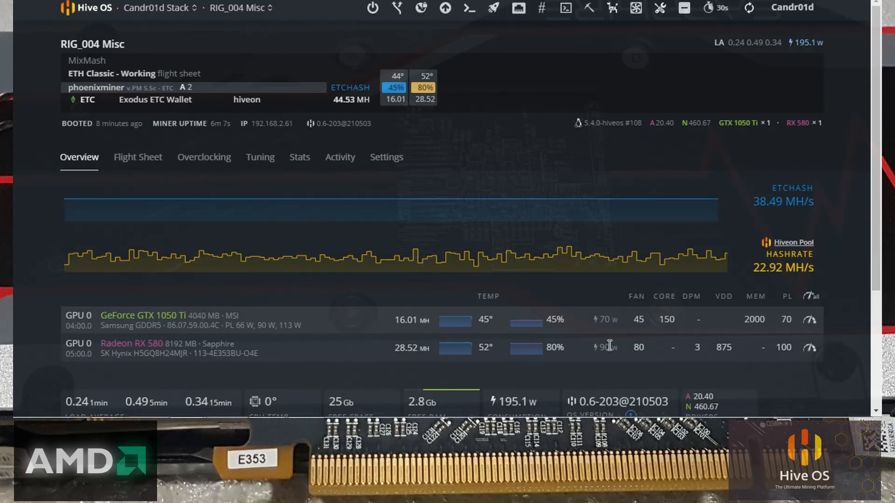
mouse_move(391, 351)
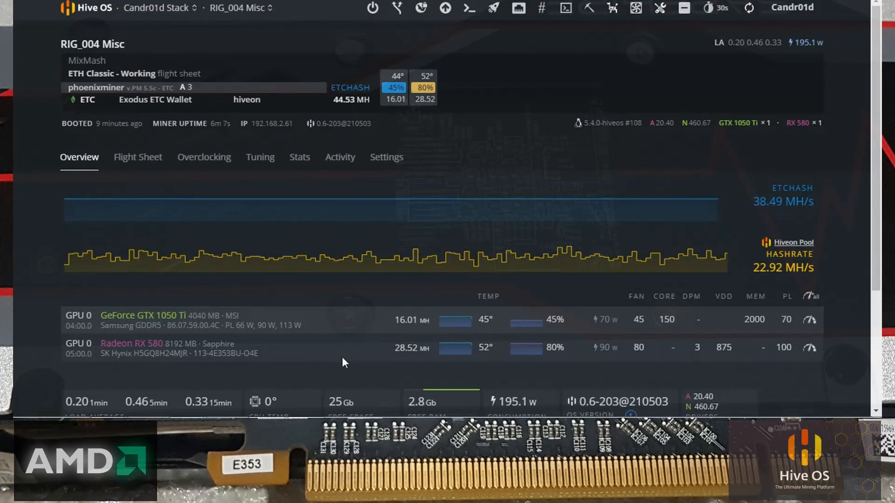
mouse_move(238, 349)
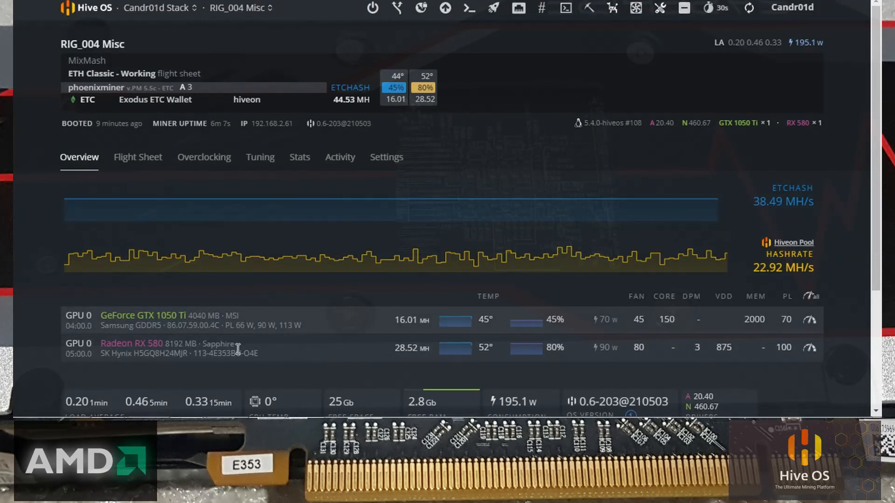
scroll("down", 3)
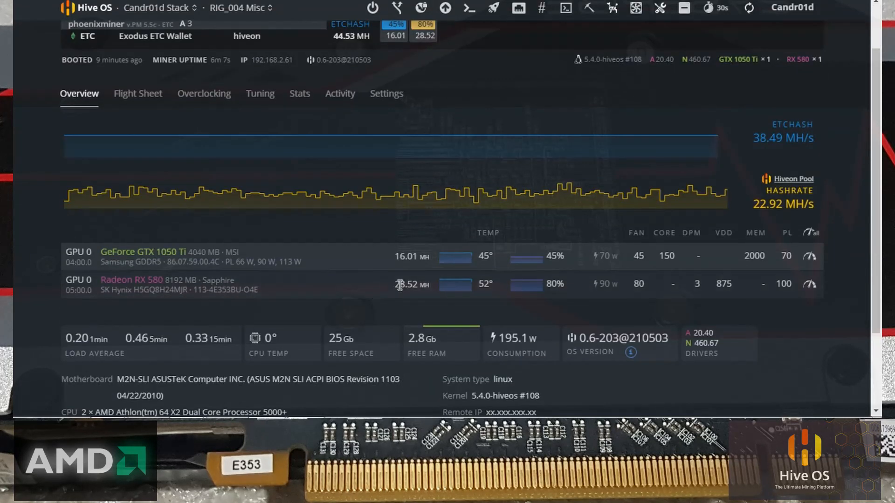